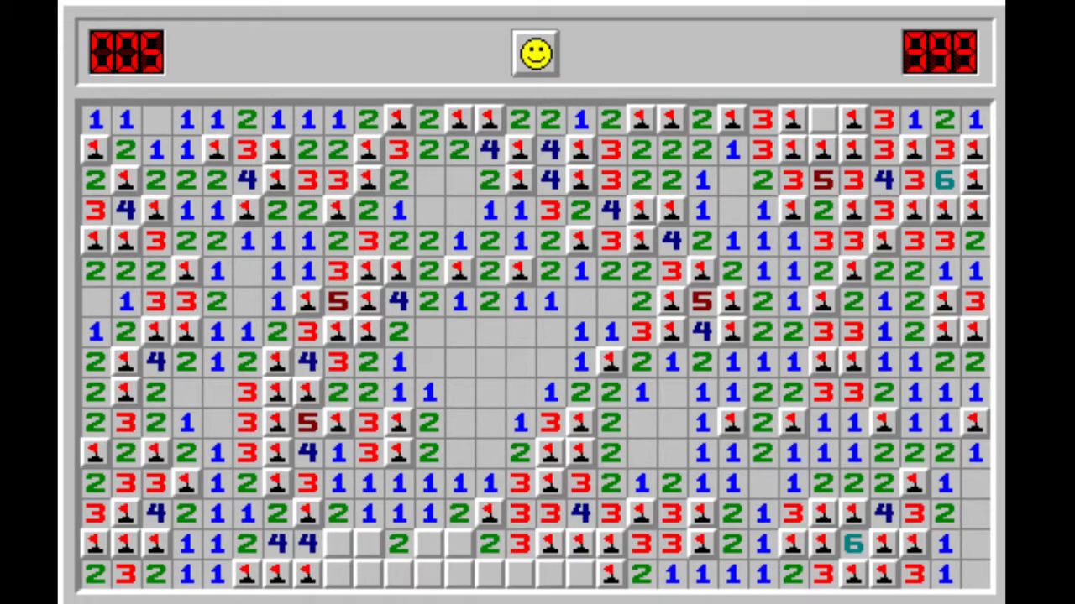
mouse_move(441, 441)
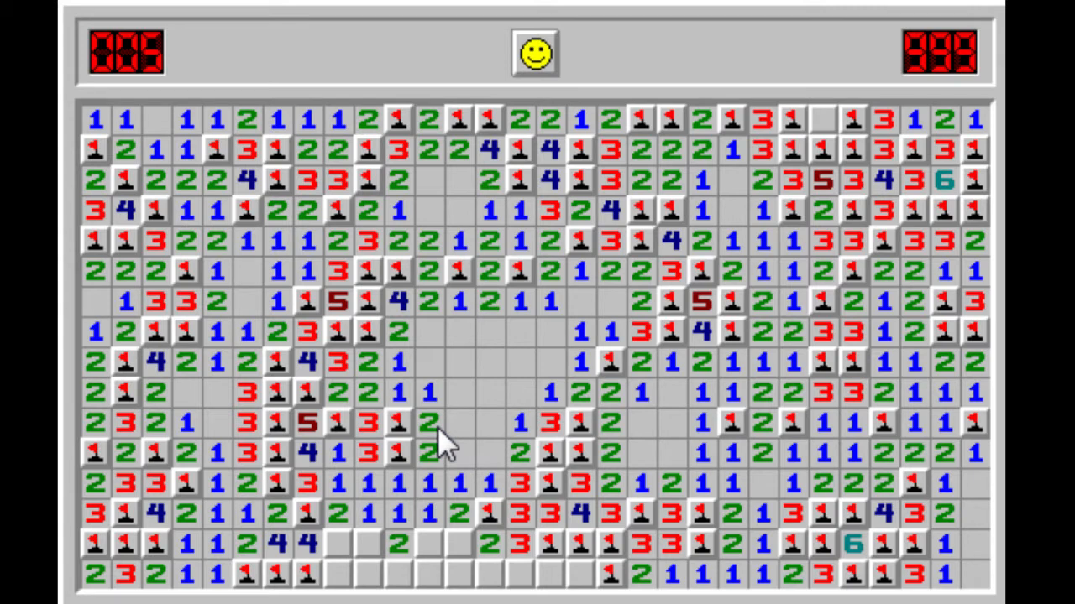
mouse_move(445, 457)
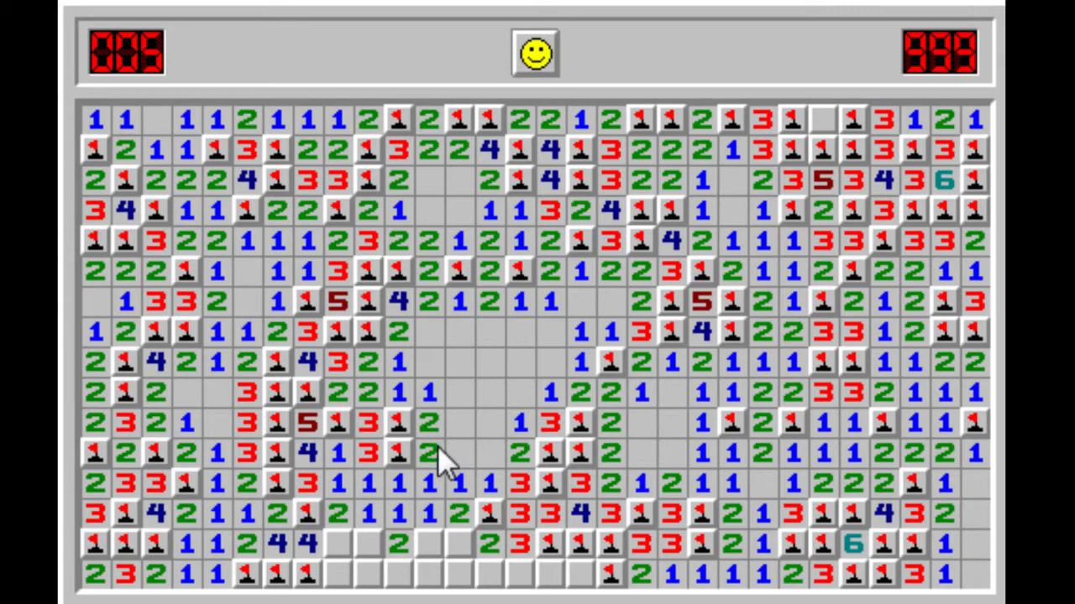
mouse_move(441, 470)
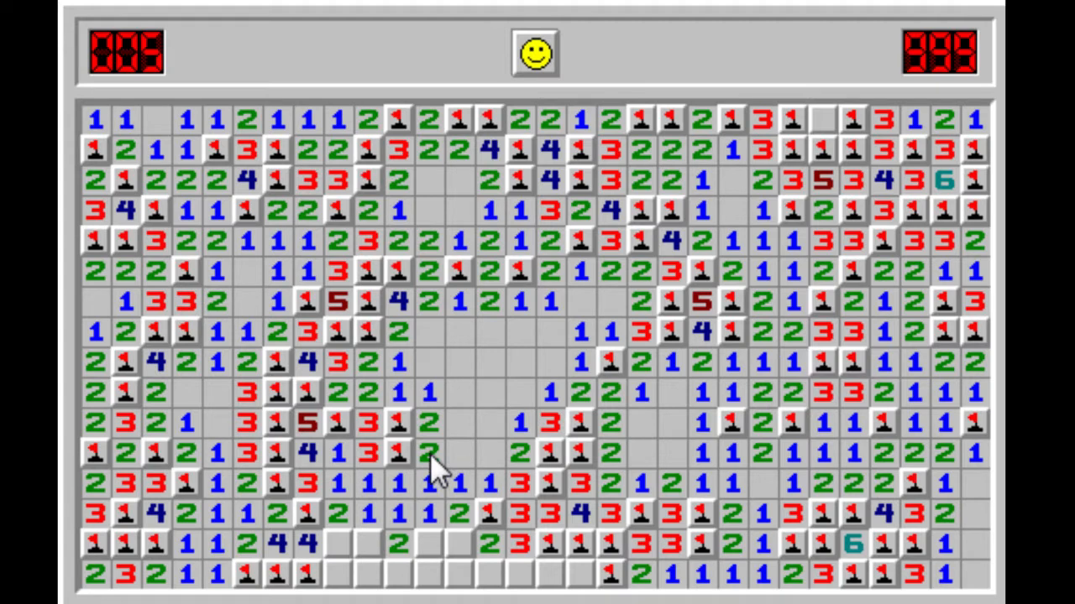
mouse_move(412, 549)
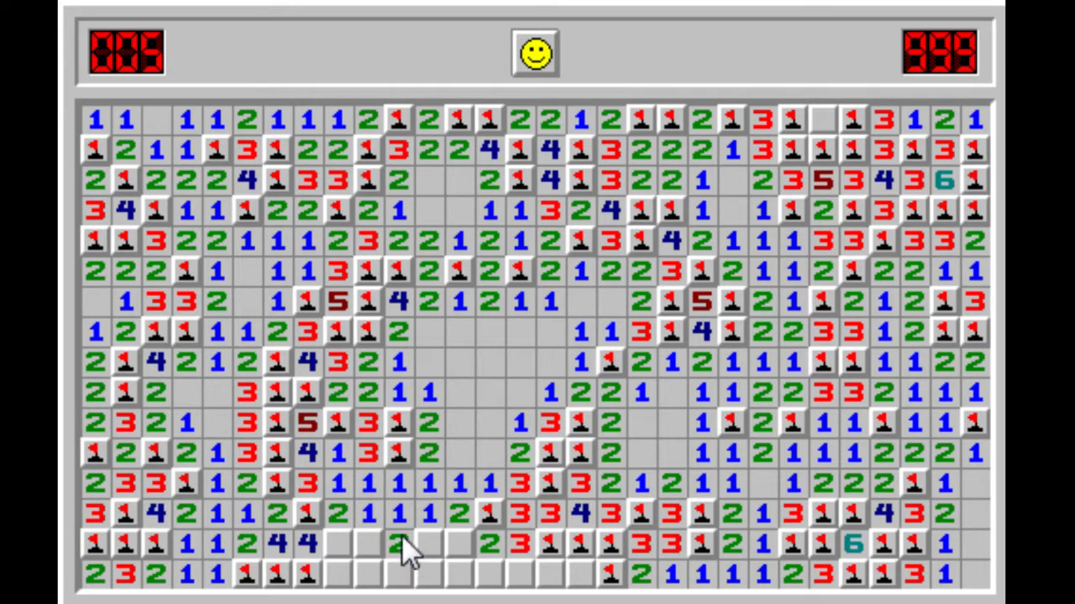
mouse_move(386, 516)
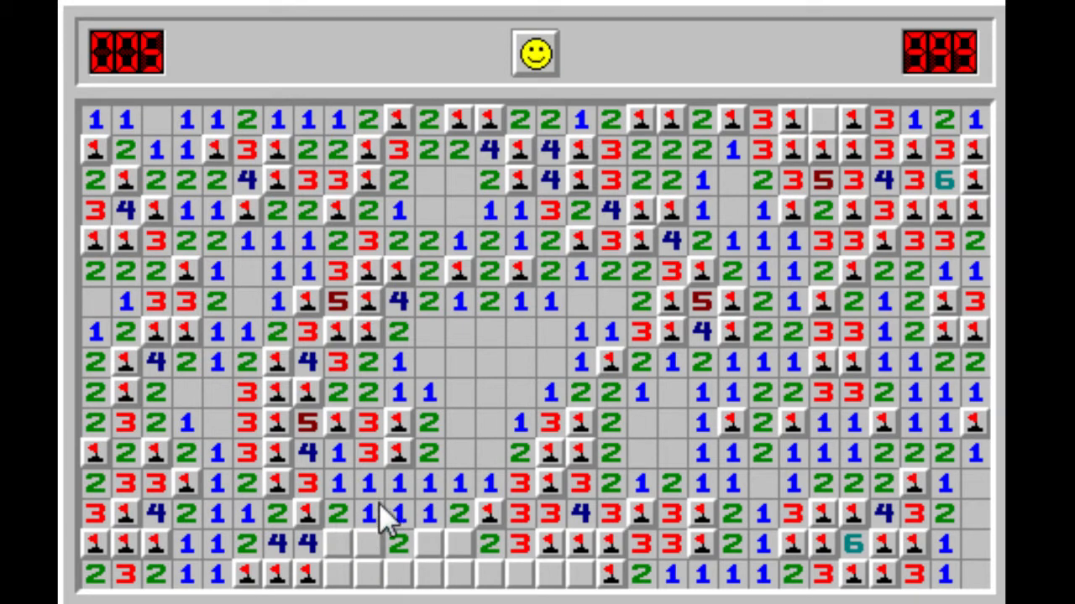
mouse_move(894, 265)
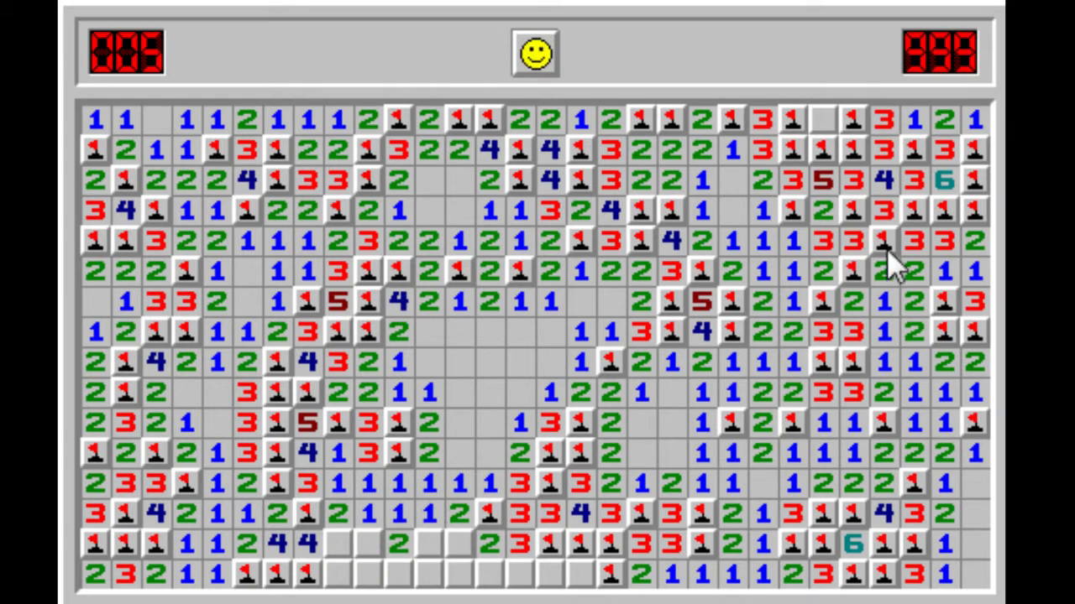
mouse_move(516, 562)
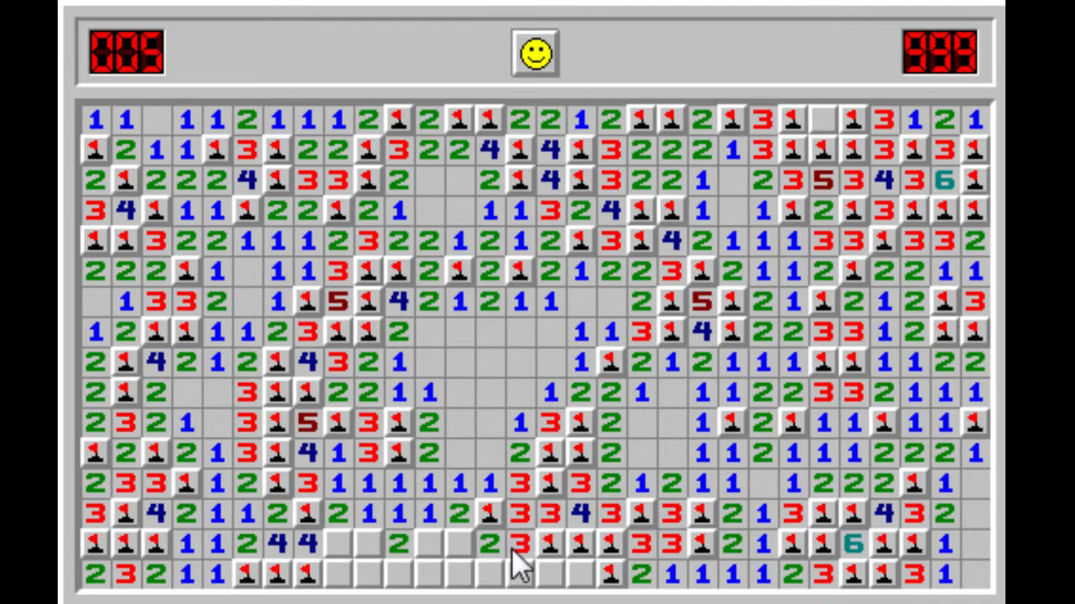
mouse_move(428, 521)
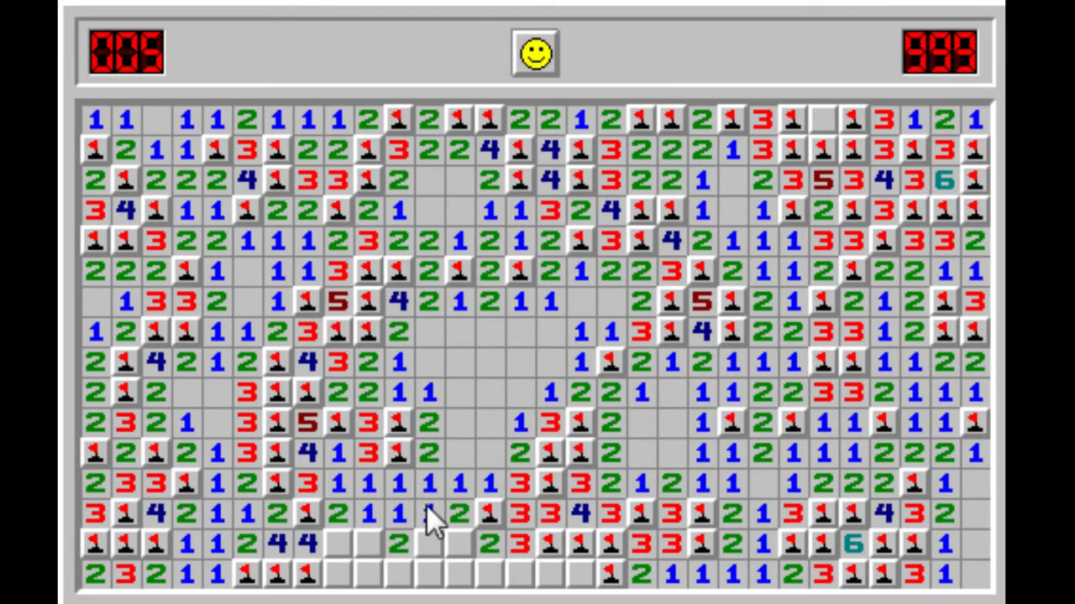
mouse_move(327, 541)
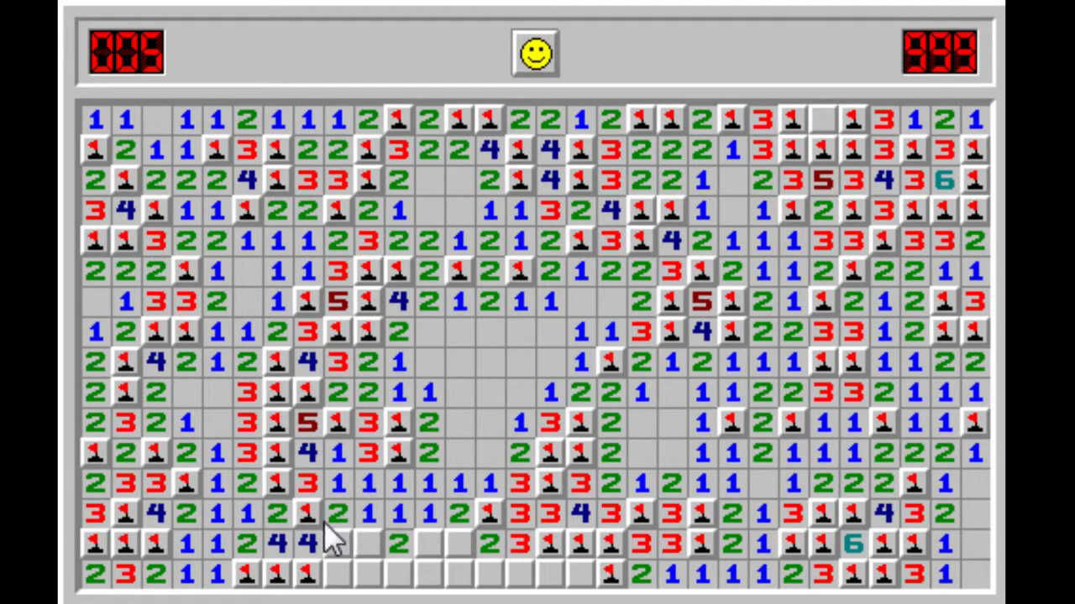
mouse_move(411, 541)
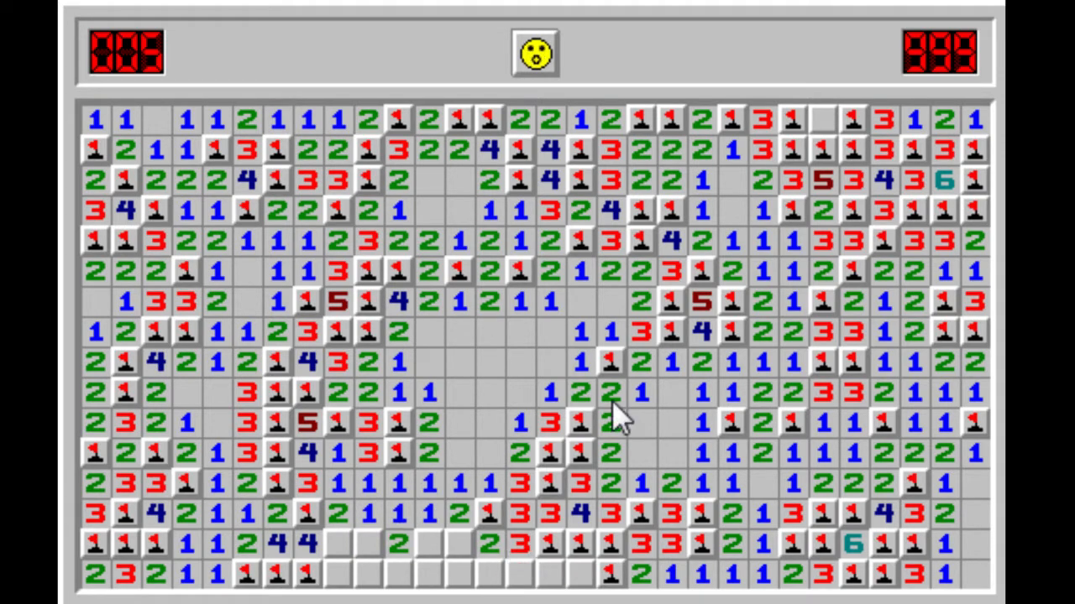
mouse_move(437, 508)
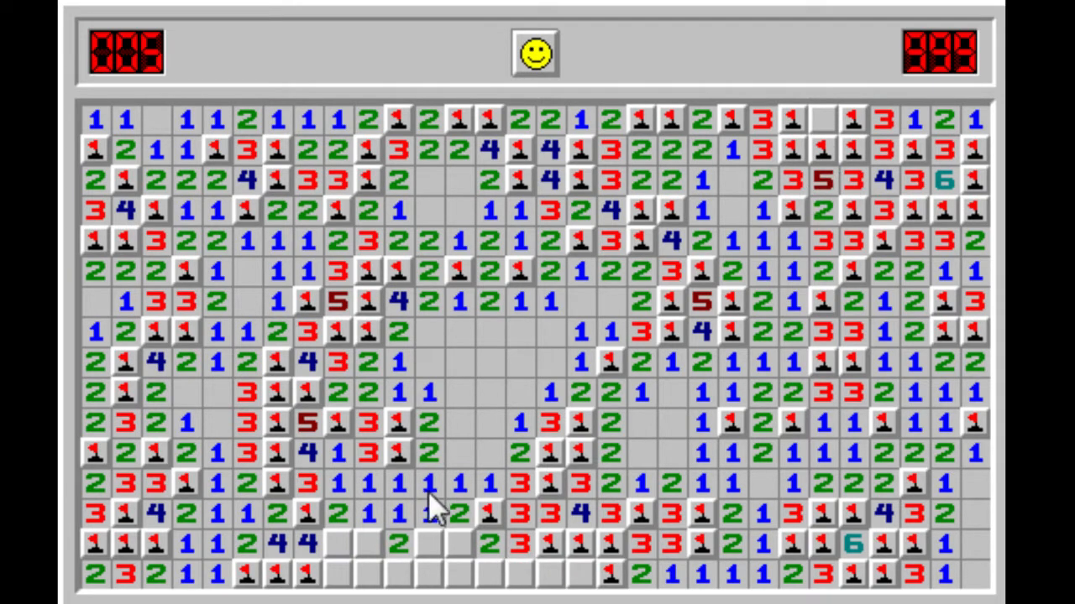
mouse_move(370, 538)
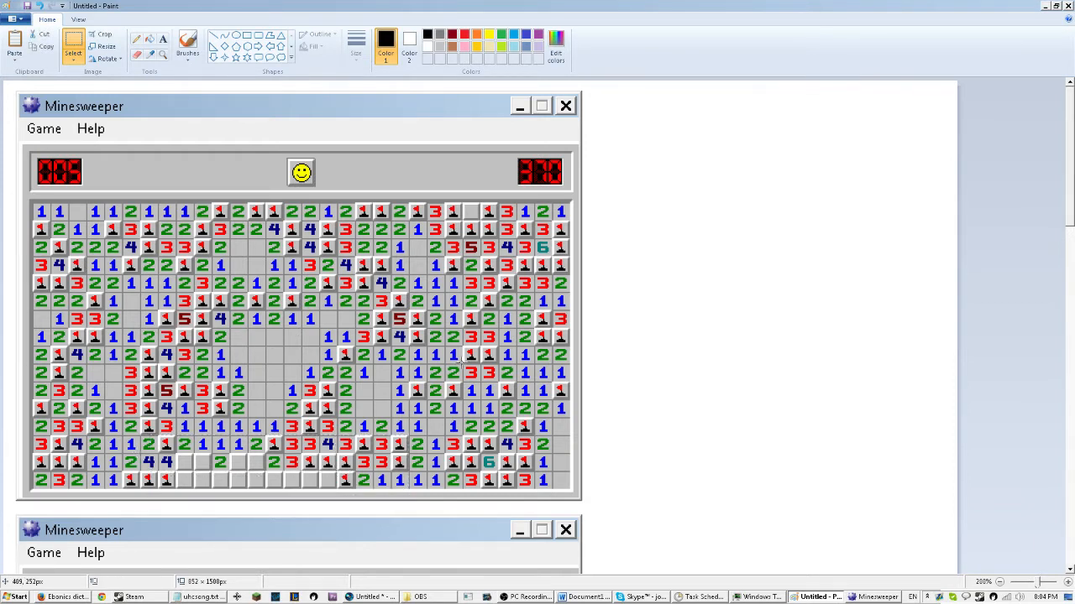
mouse_move(611, 398)
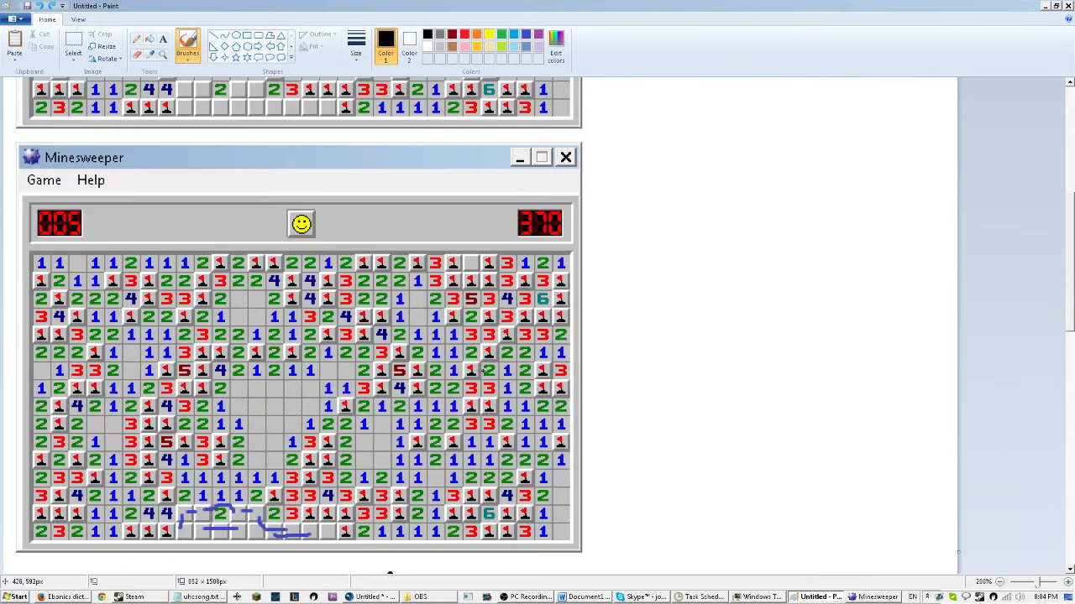
click(186, 40)
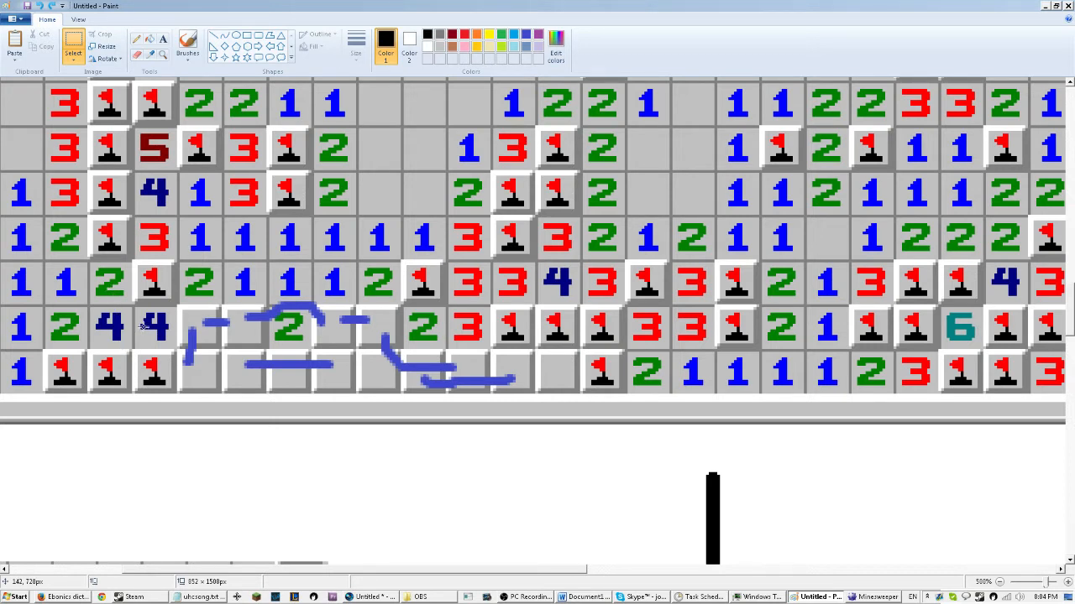
mouse_move(113, 341)
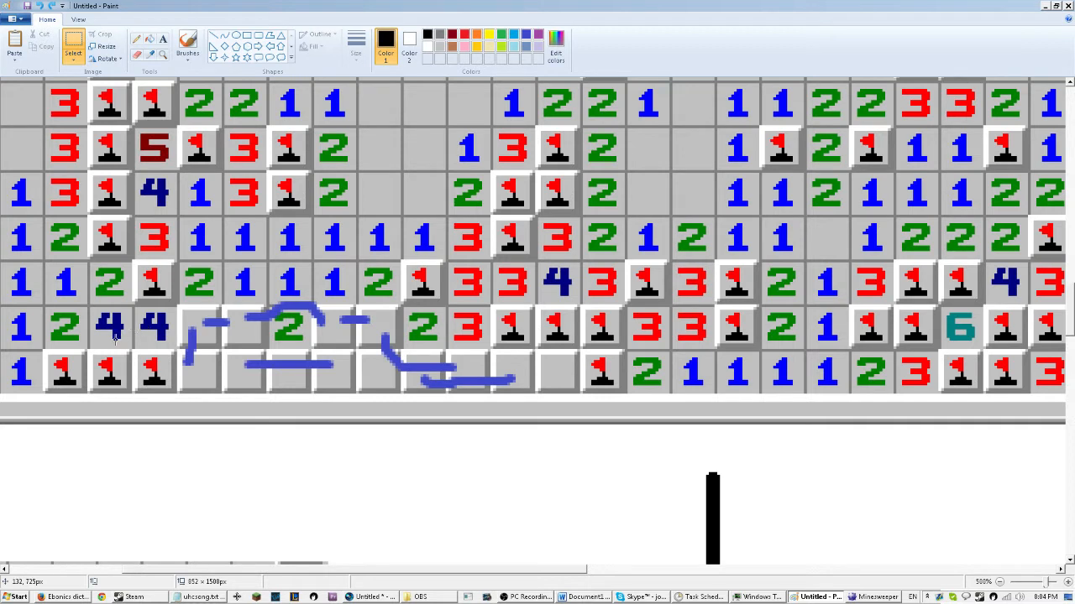
mouse_move(121, 363)
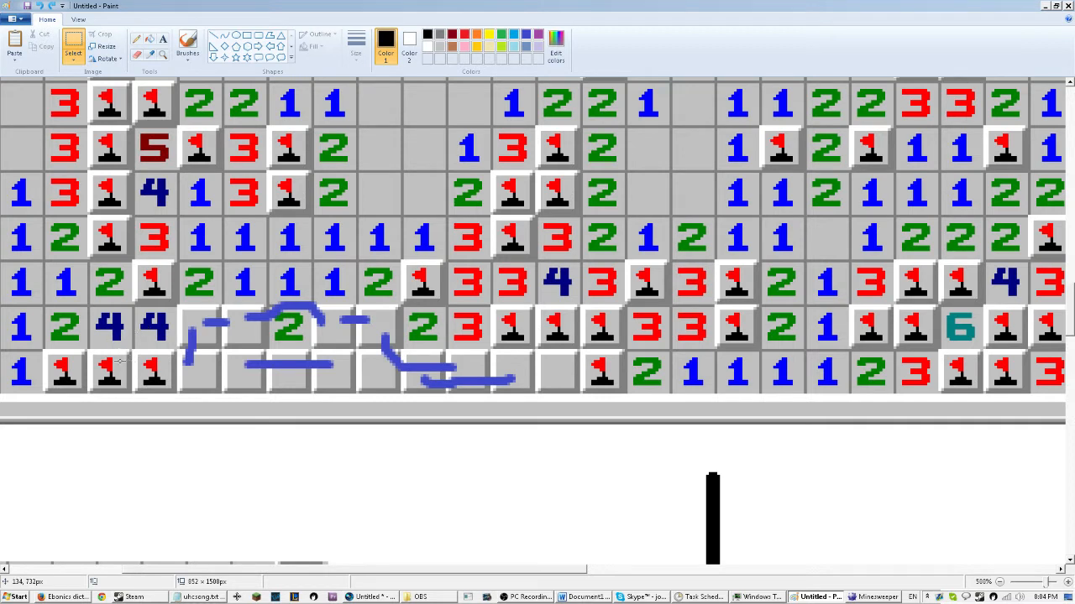
mouse_move(149, 359)
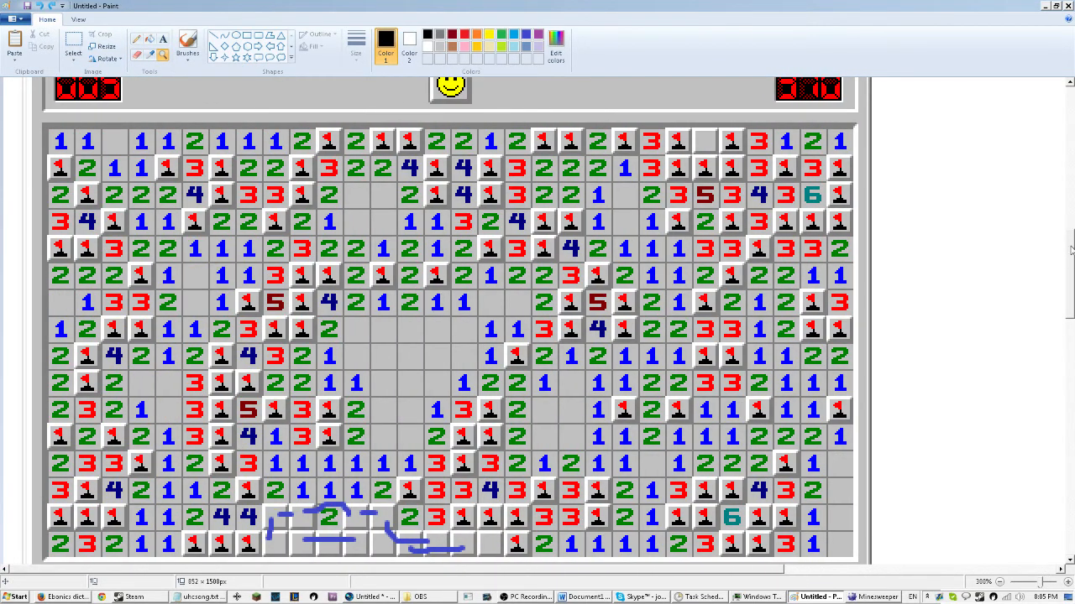
scroll(down, 3)
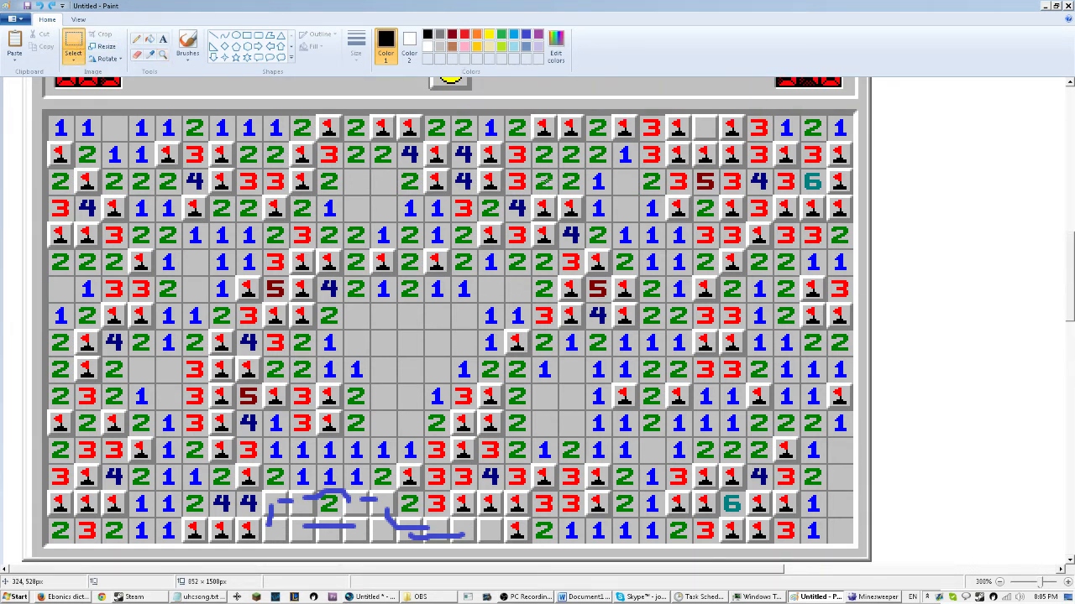
mouse_move(706, 126)
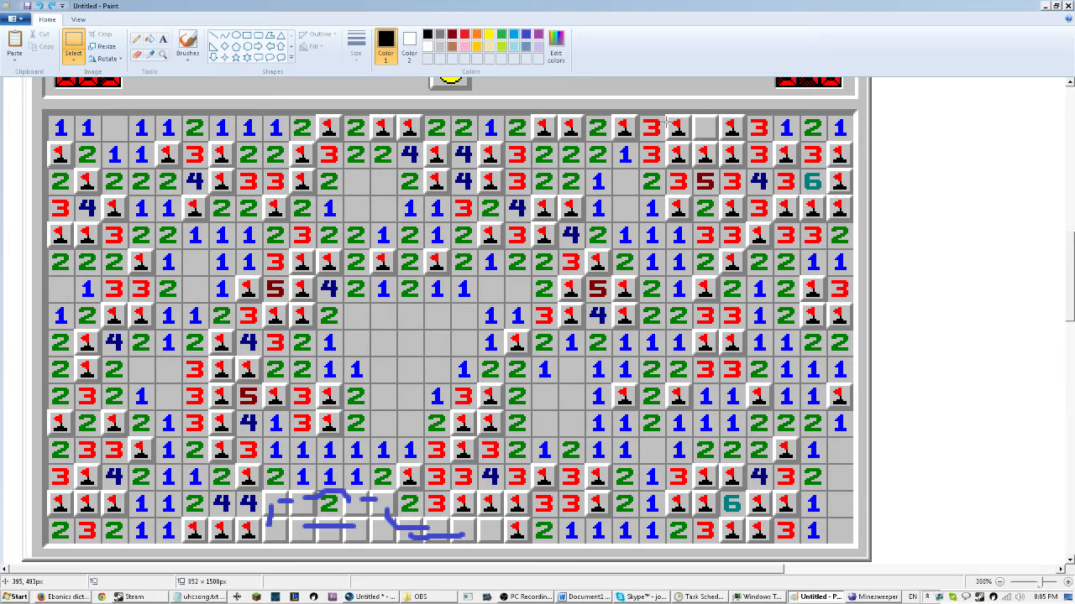
mouse_move(703, 131)
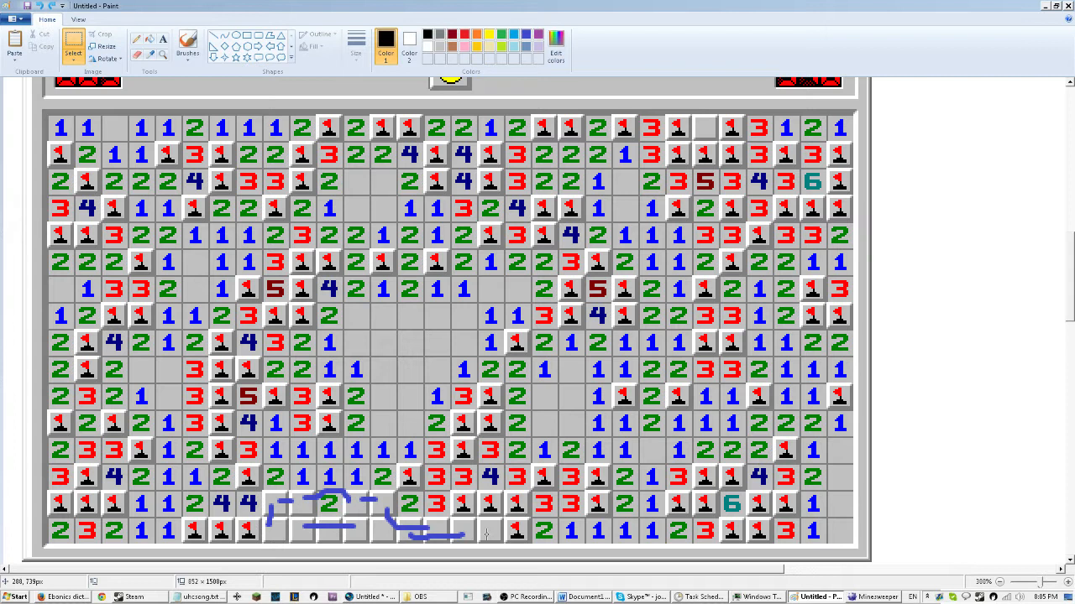
mouse_move(483, 534)
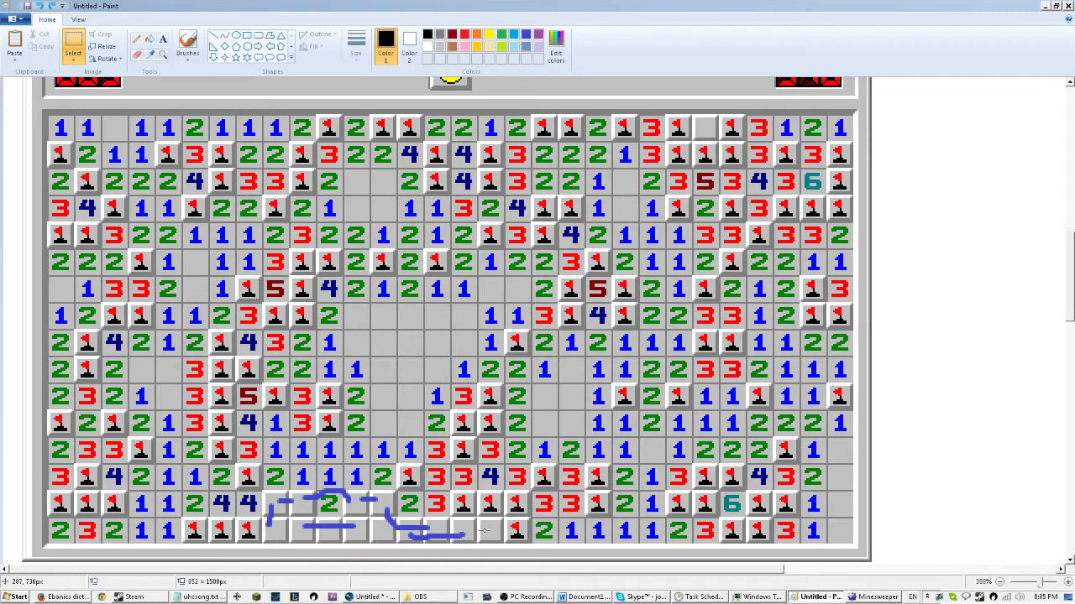
mouse_move(478, 535)
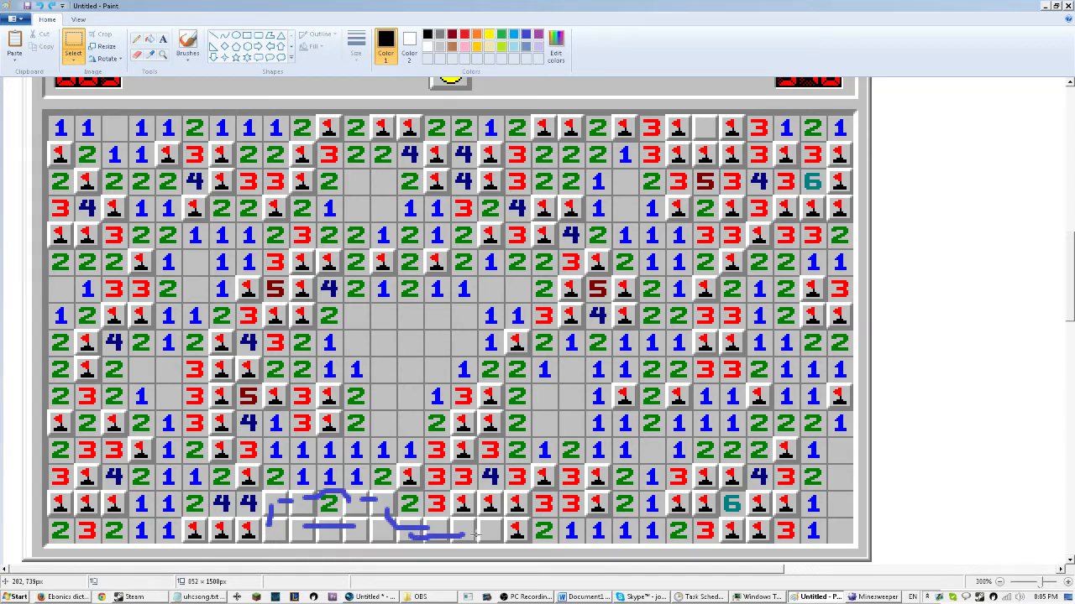
mouse_move(420, 491)
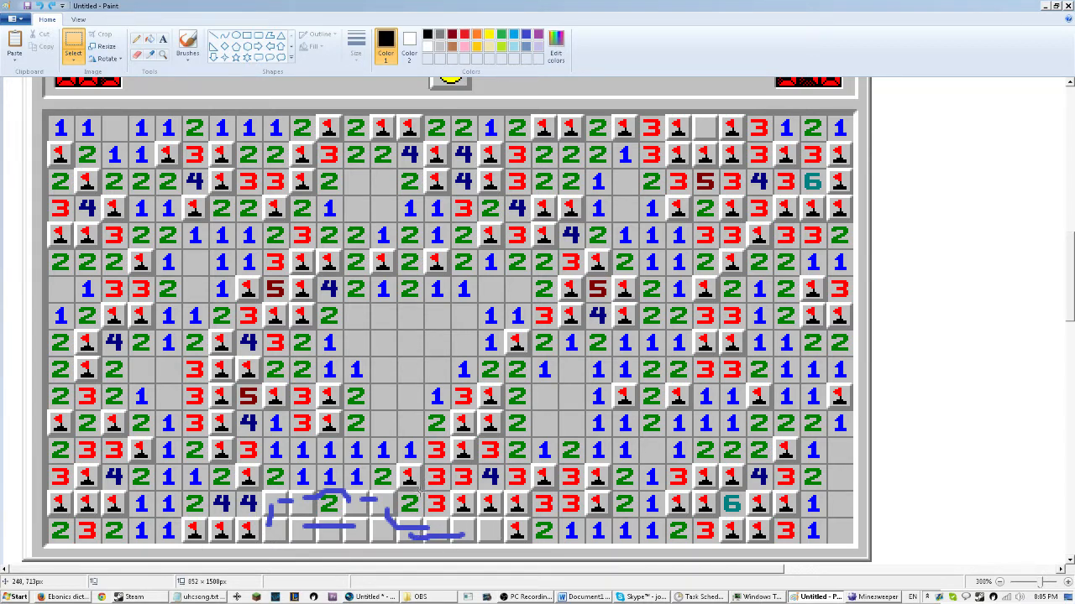
mouse_move(427, 522)
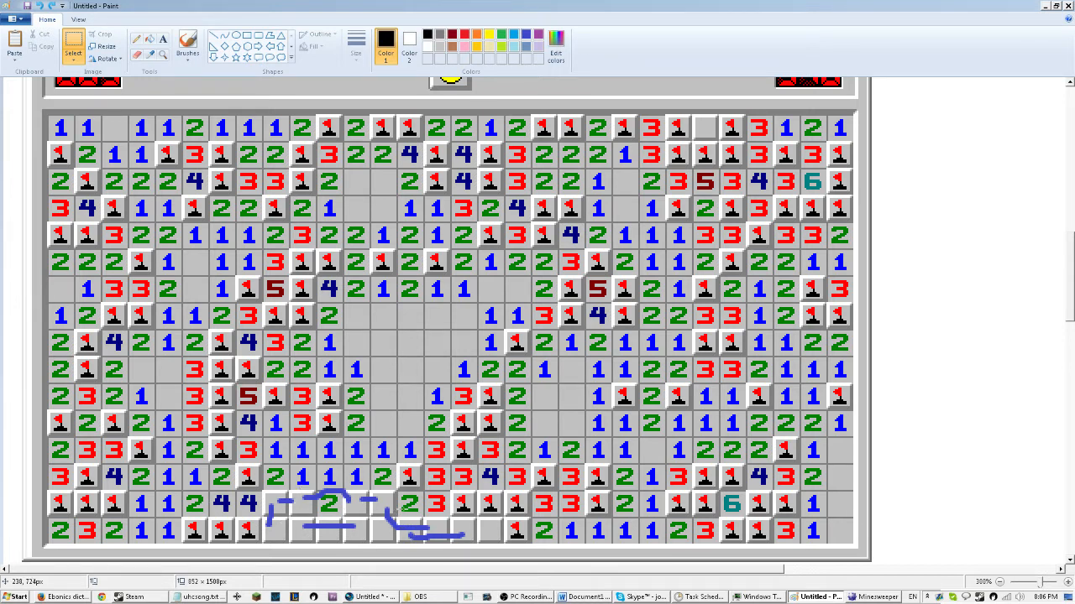
mouse_move(403, 512)
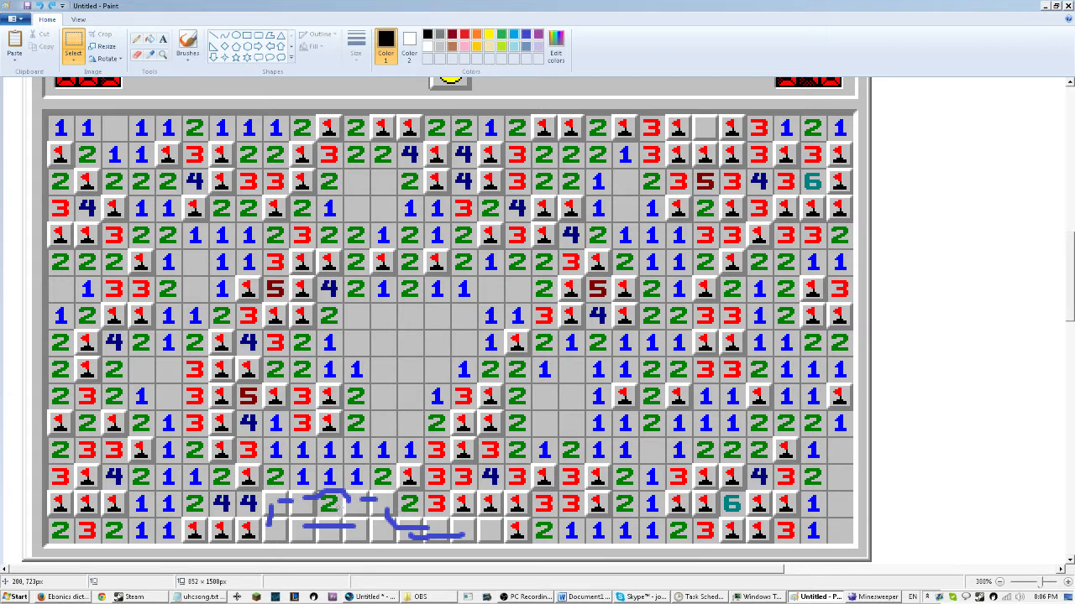
mouse_move(336, 507)
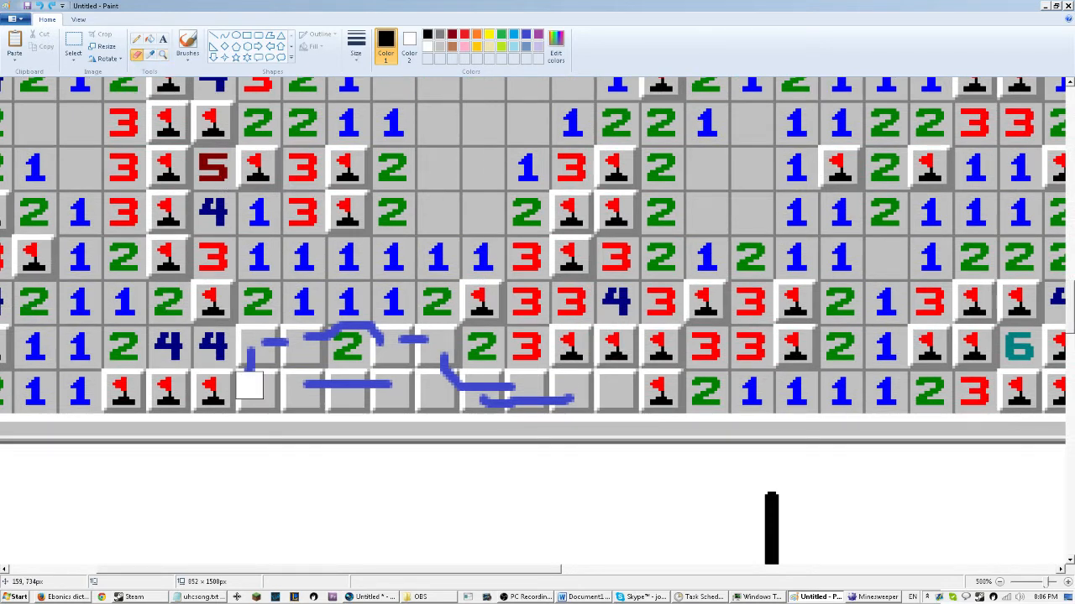
mouse_move(375, 391)
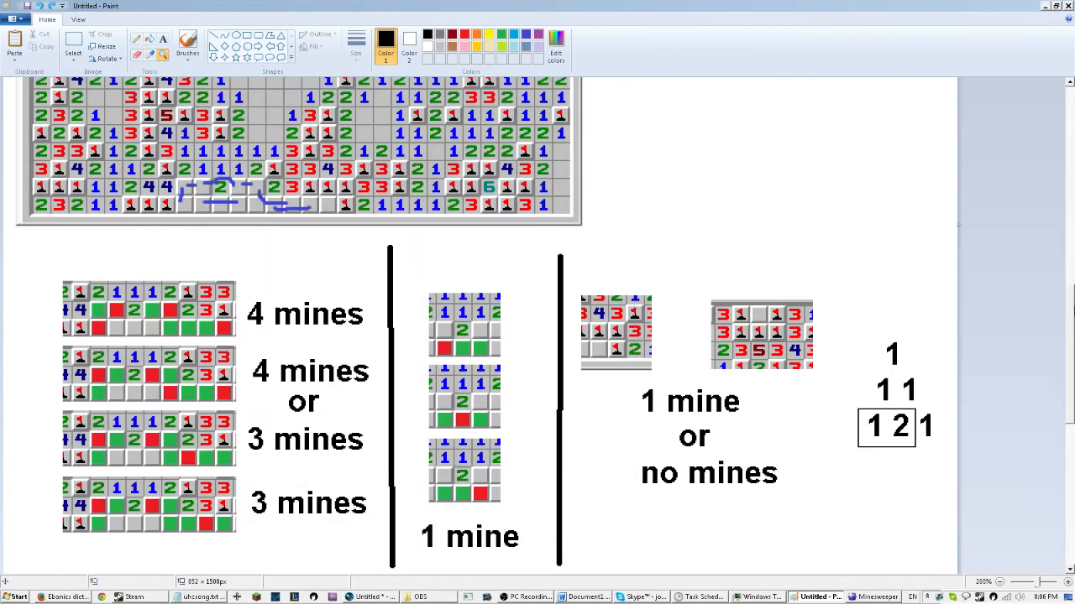
scroll(down, 3)
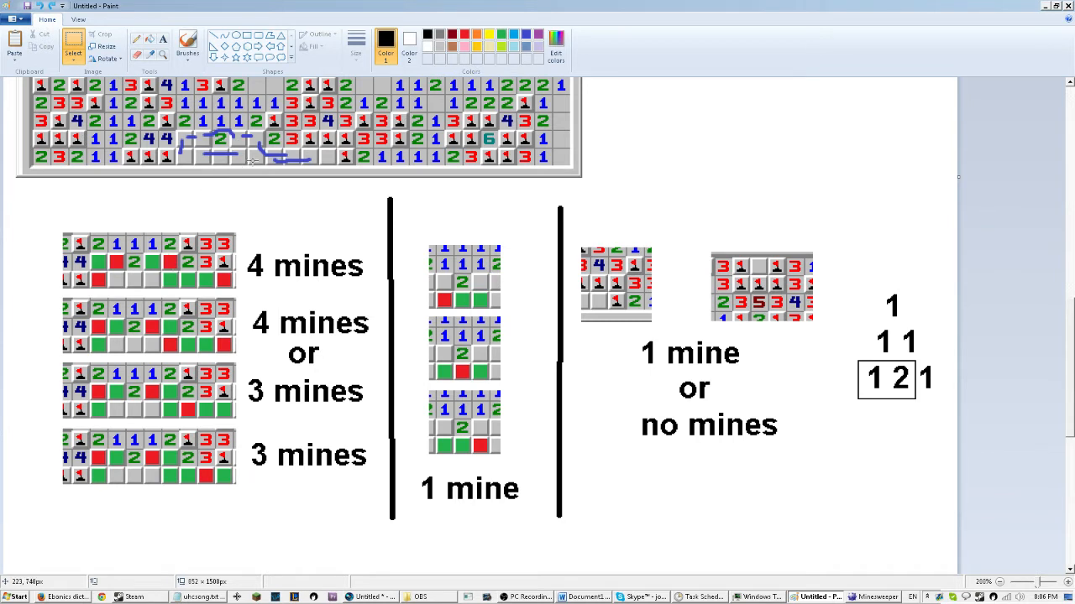
mouse_move(152, 393)
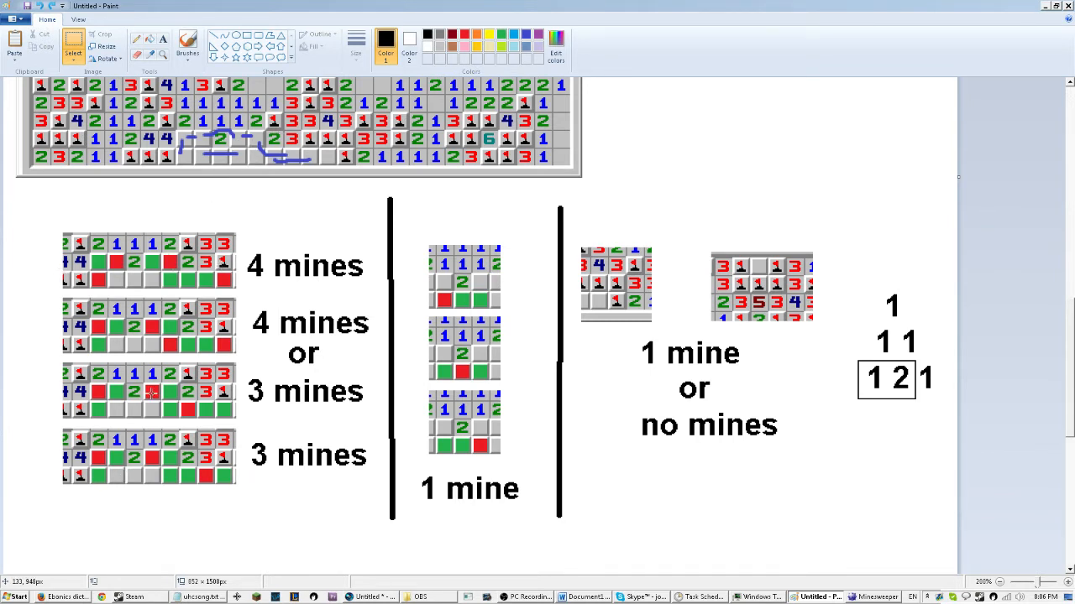
mouse_move(483, 273)
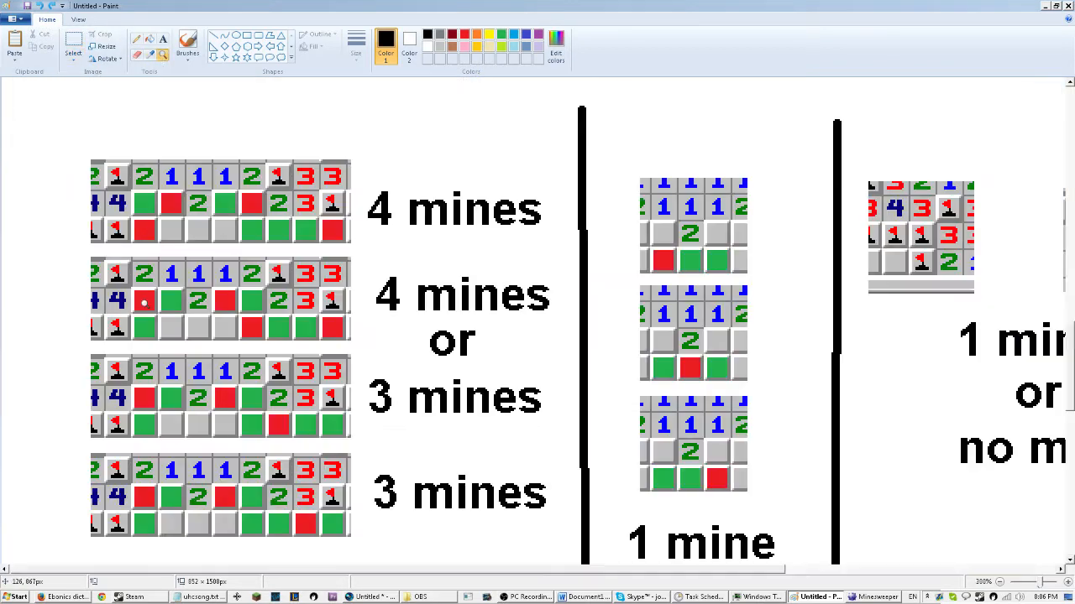
scroll(down, 3)
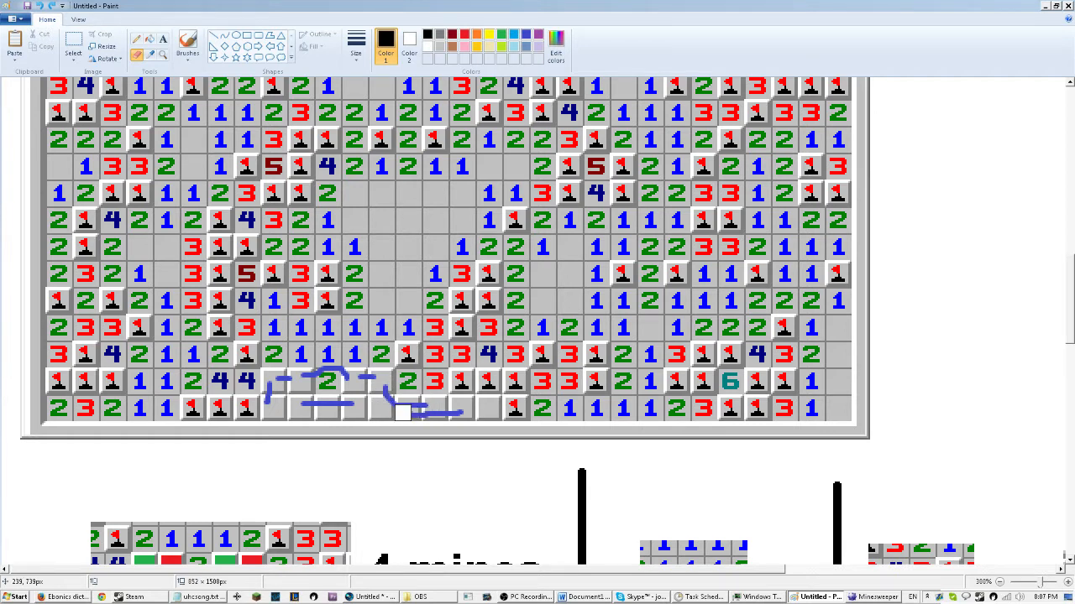
scroll(down, 3)
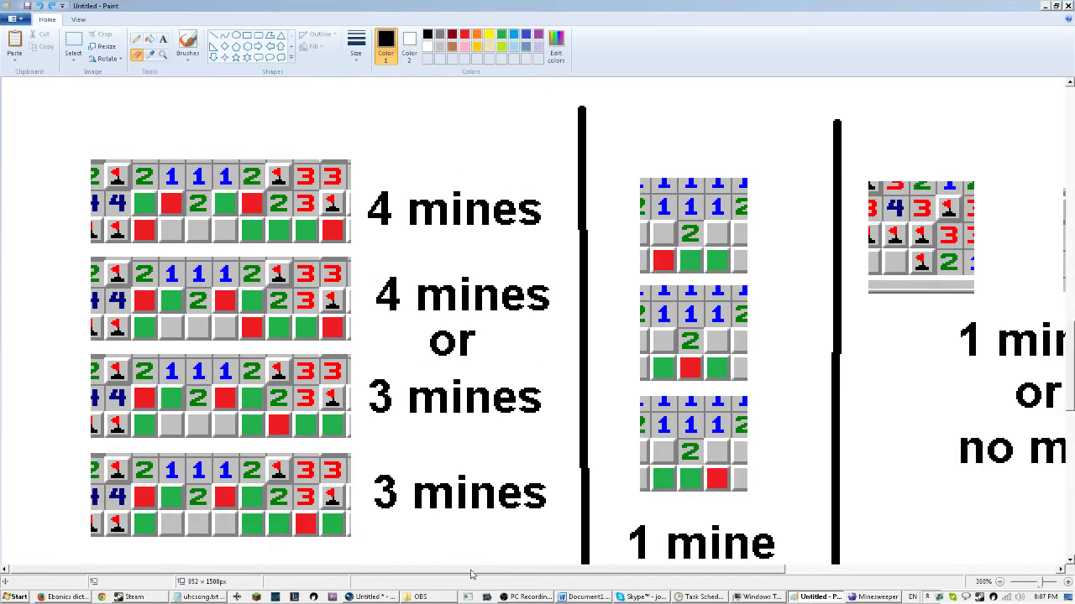
- Paste the Minesweeper window capture, with its five-mine counter and 370-second timer, onto the canvas
scroll(right, 3)
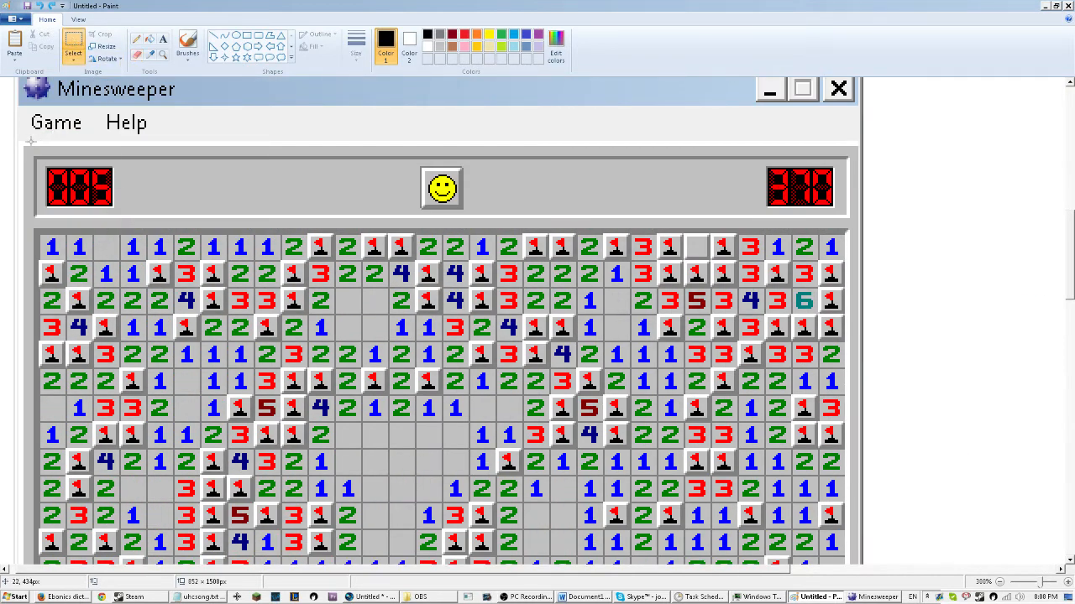
- Undo the screenshot paste and return to the 'one mine or no mines' case diagrams
drag(32, 153, 130, 221)
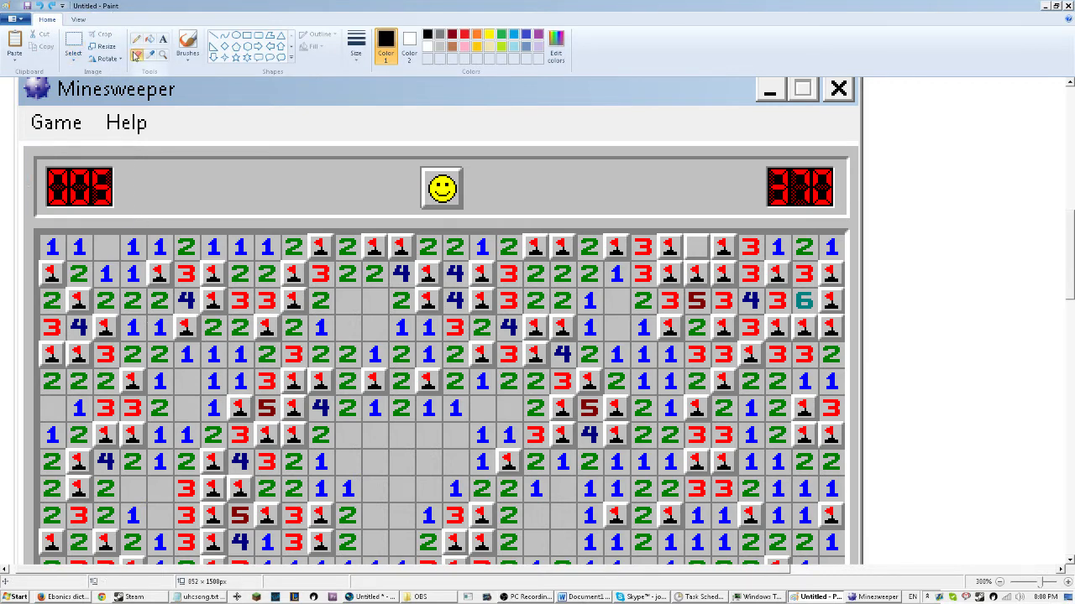
scroll(down, 3)
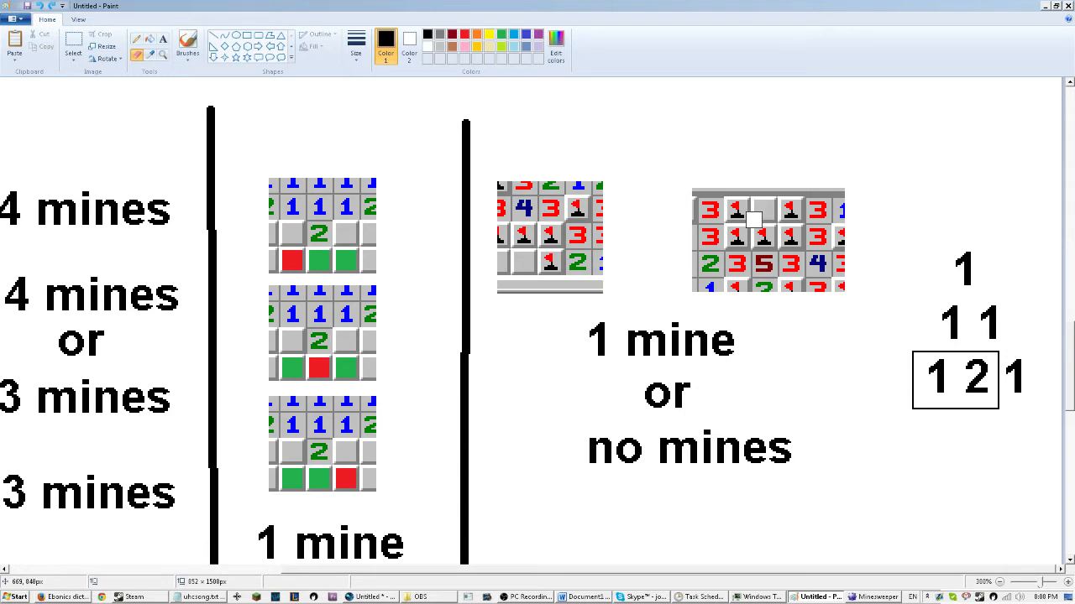
mouse_move(867, 577)
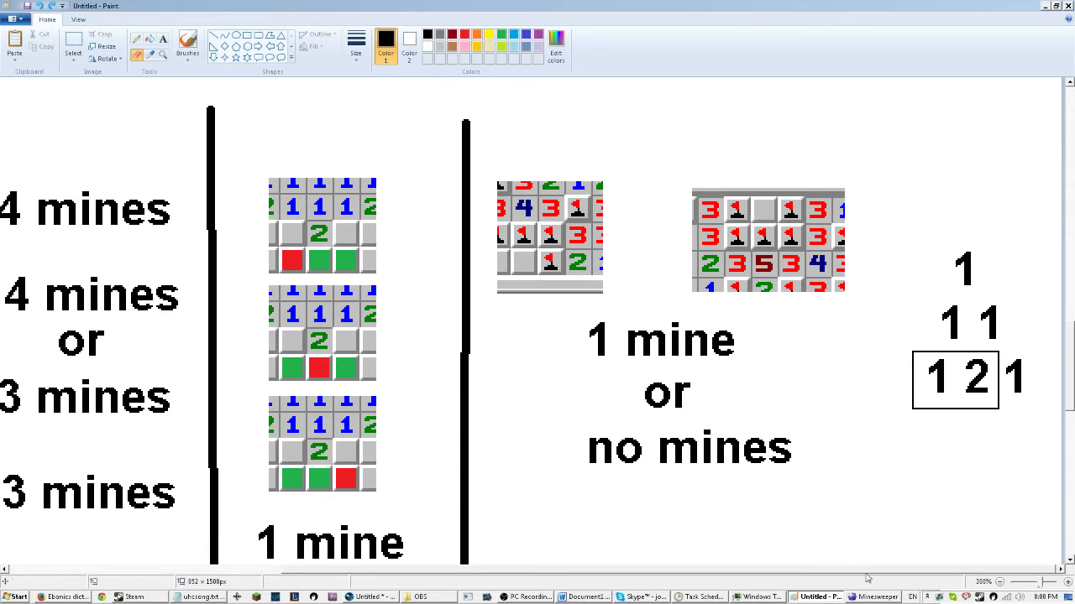
mouse_move(869, 597)
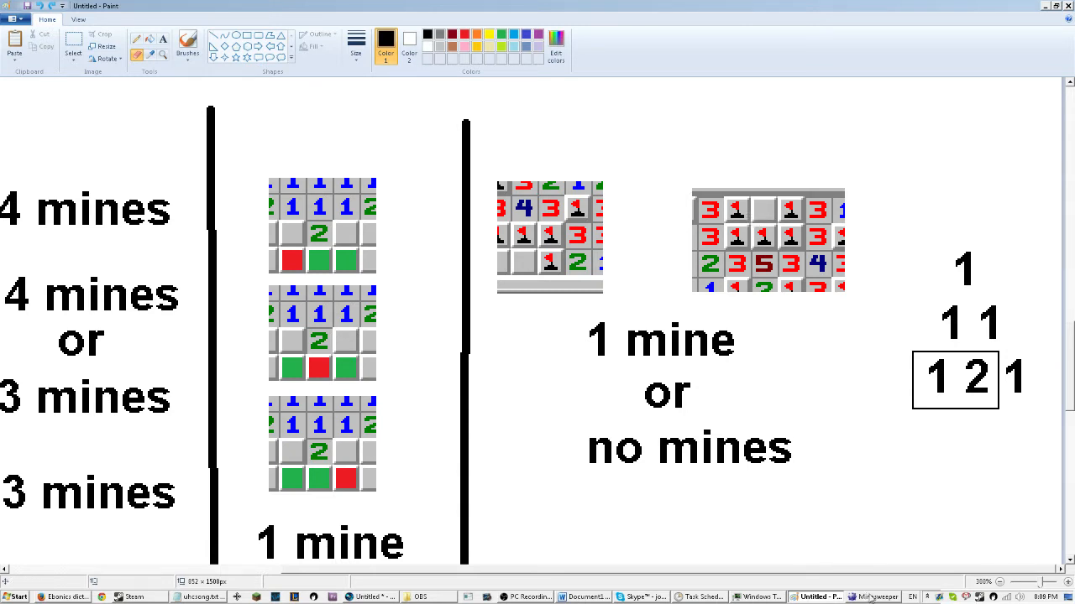
click(873, 597)
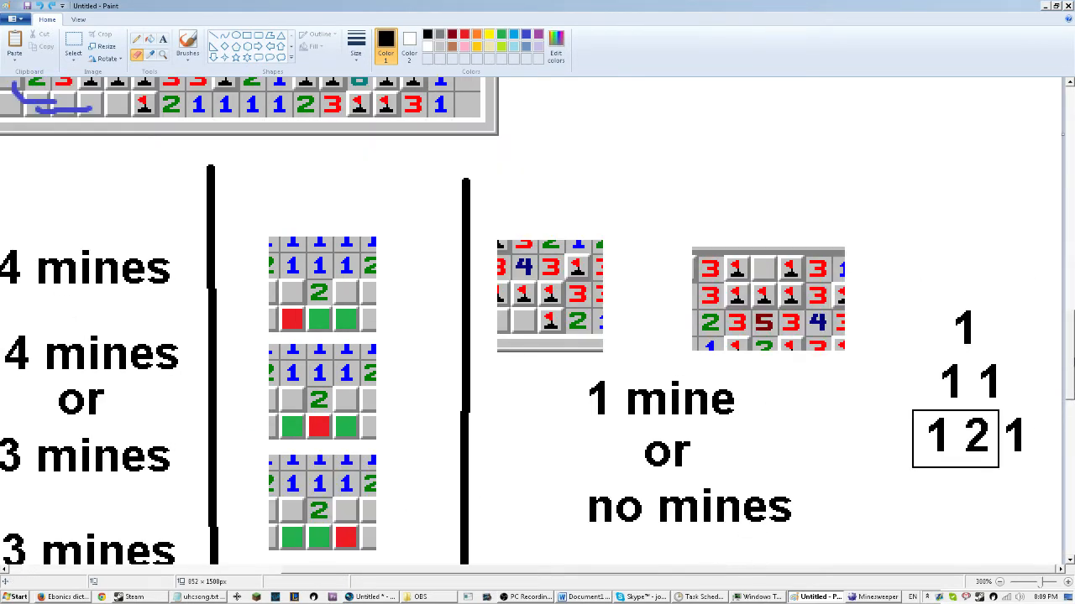
scroll(down, 3)
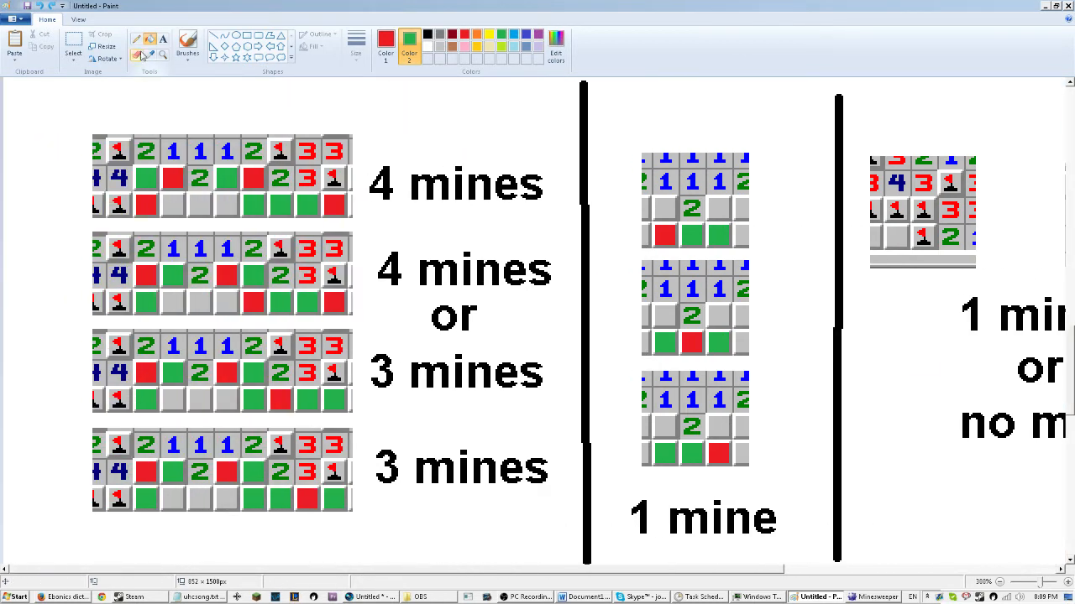
- Write black text labels 1, 1, 2 and 2 beside the four left-hand diagrams
click(73, 40)
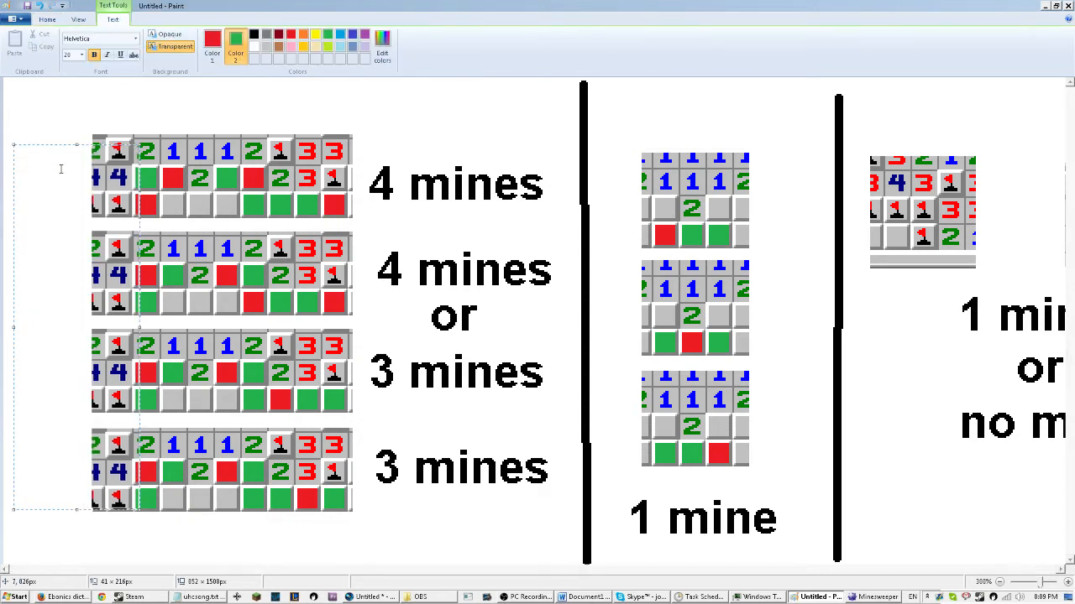
text(1)
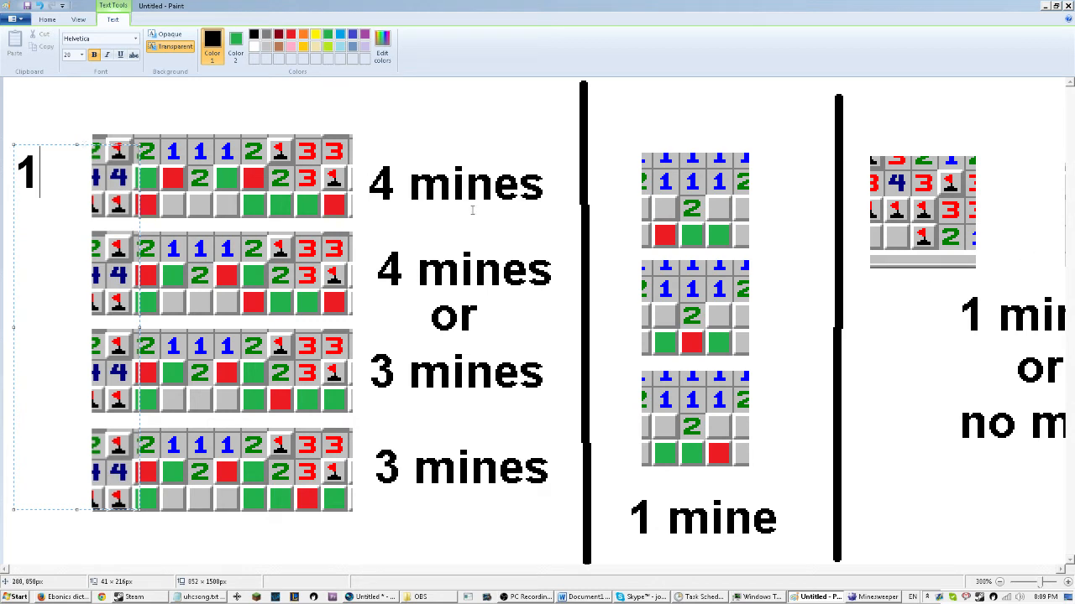
mouse_move(59, 142)
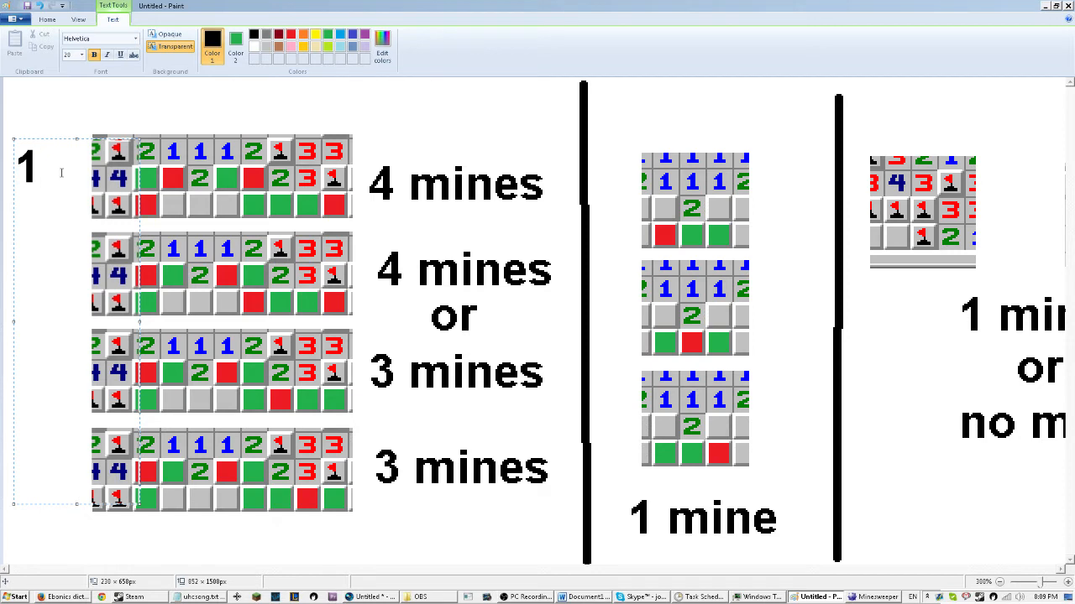
mouse_move(665, 244)
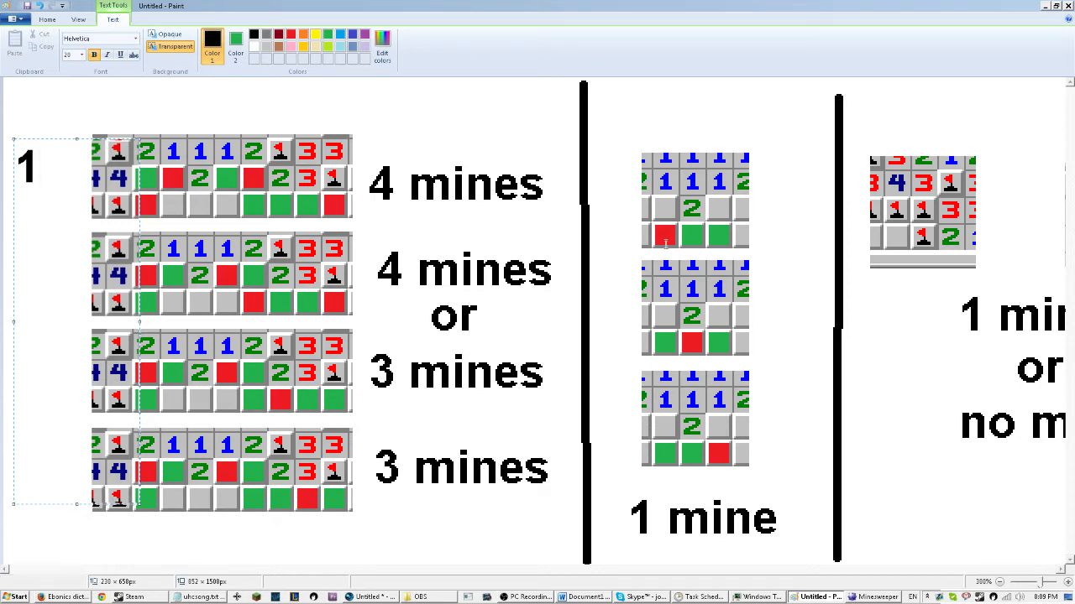
mouse_move(51, 216)
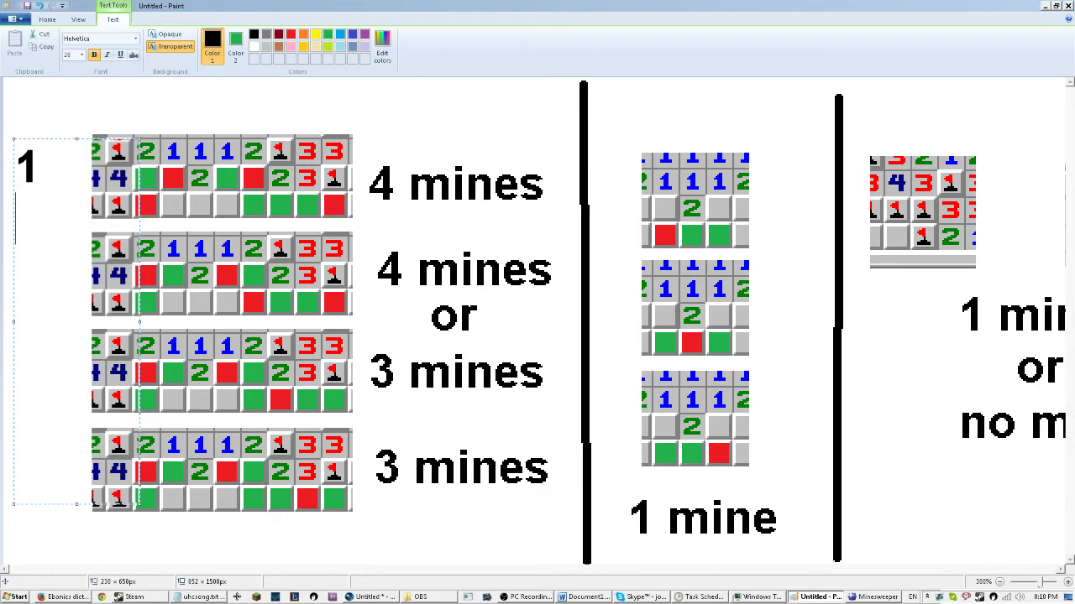
text(12)
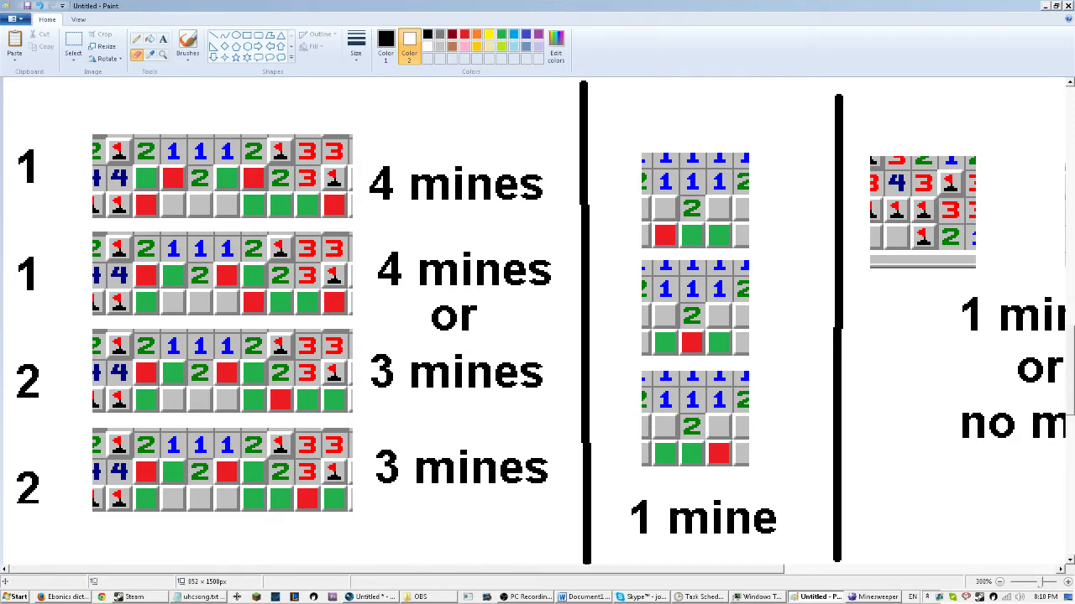
- Paste an enlarged board-excerpt copy below the labeled diagrams and zoom to 100%
scroll(right, 3)
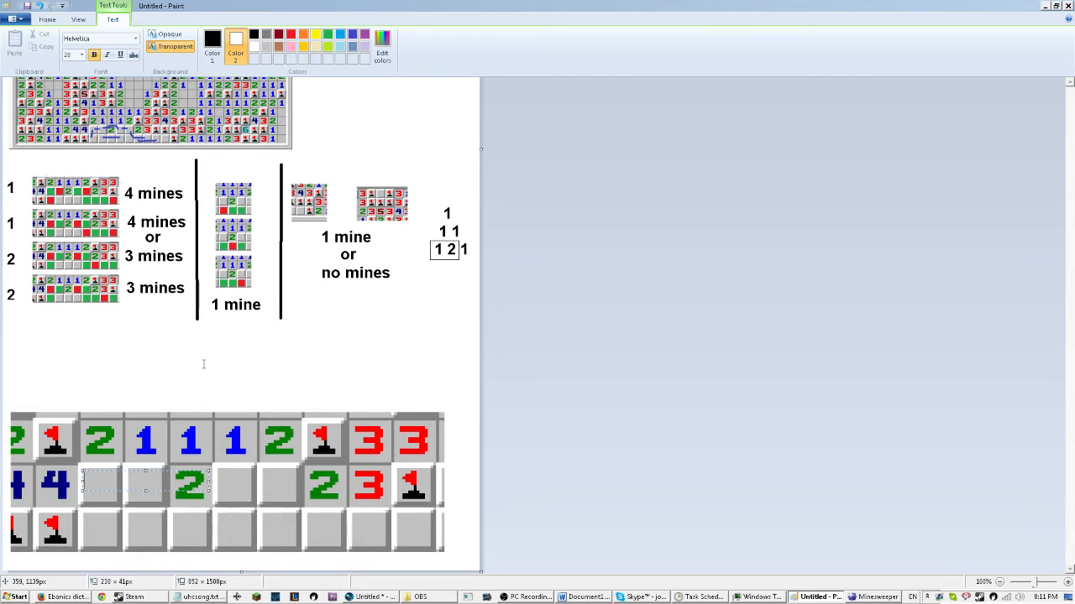
- Type fractions 1/6 and 1/3 into the enlarged board's blank bottom-row squares
text(5/6)
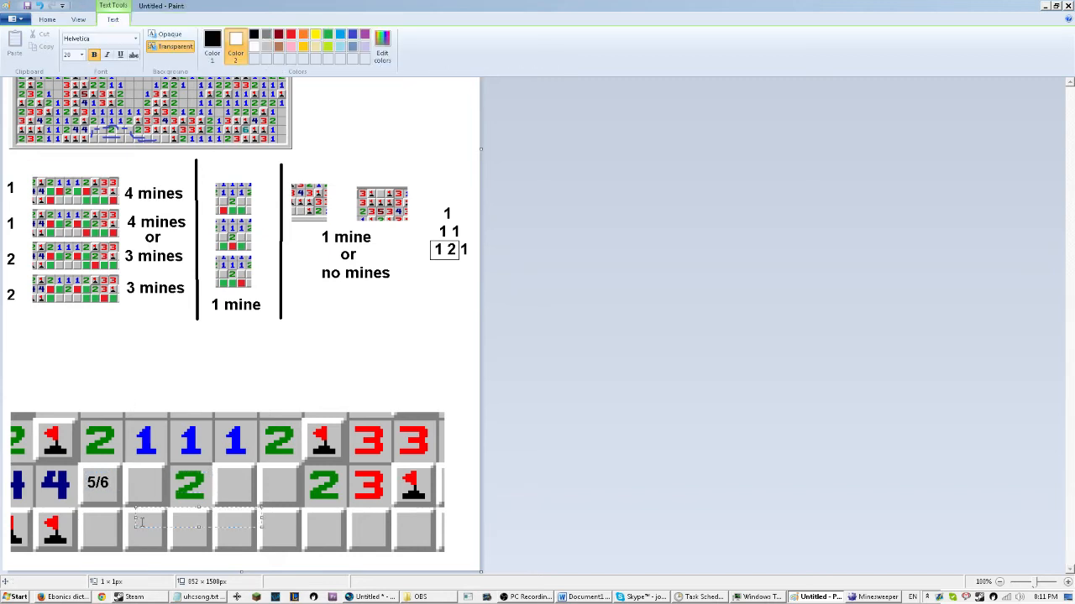
text(1/3)
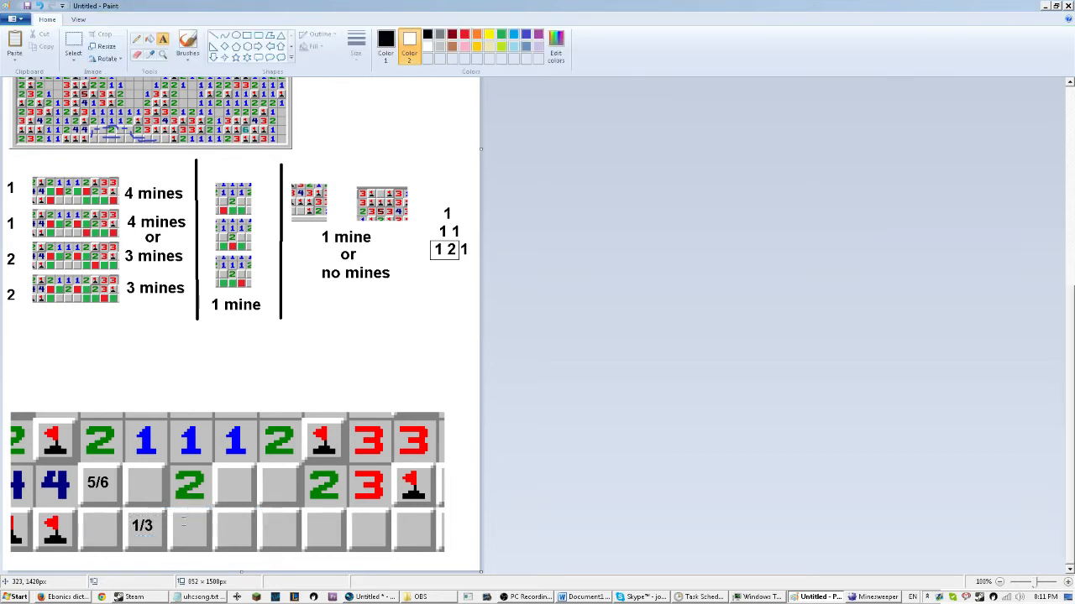
click(185, 523)
text(1/3)
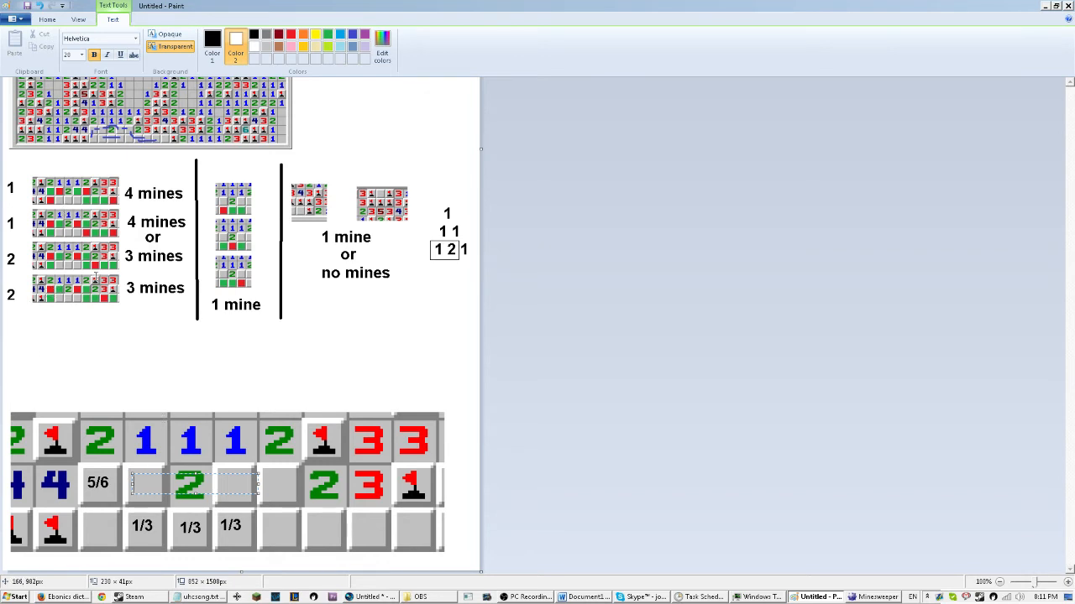
text(1/6)
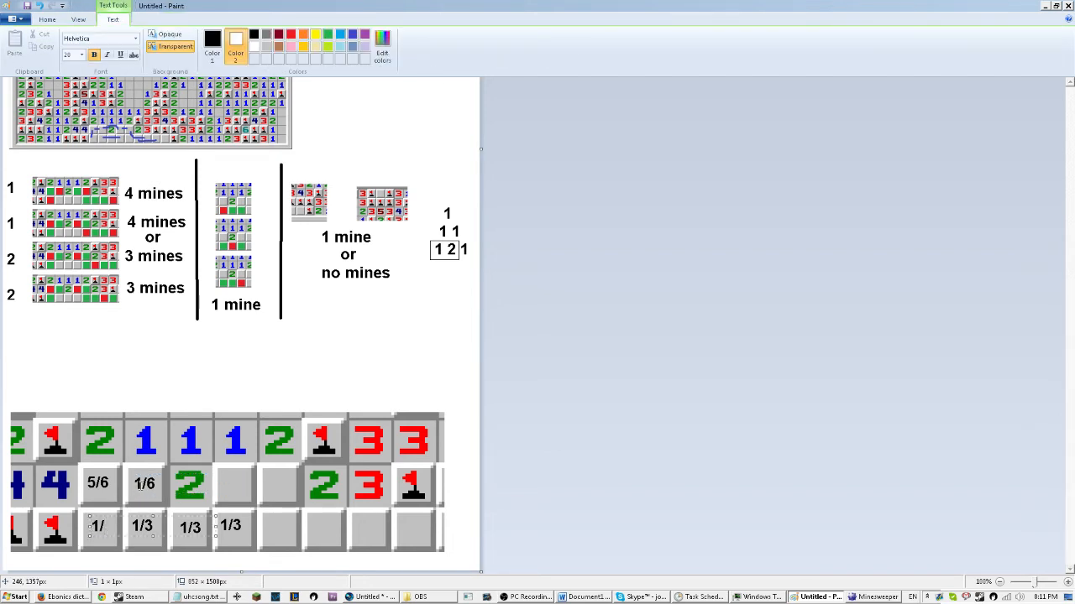
text(6)
click(281, 484)
text(5/6)
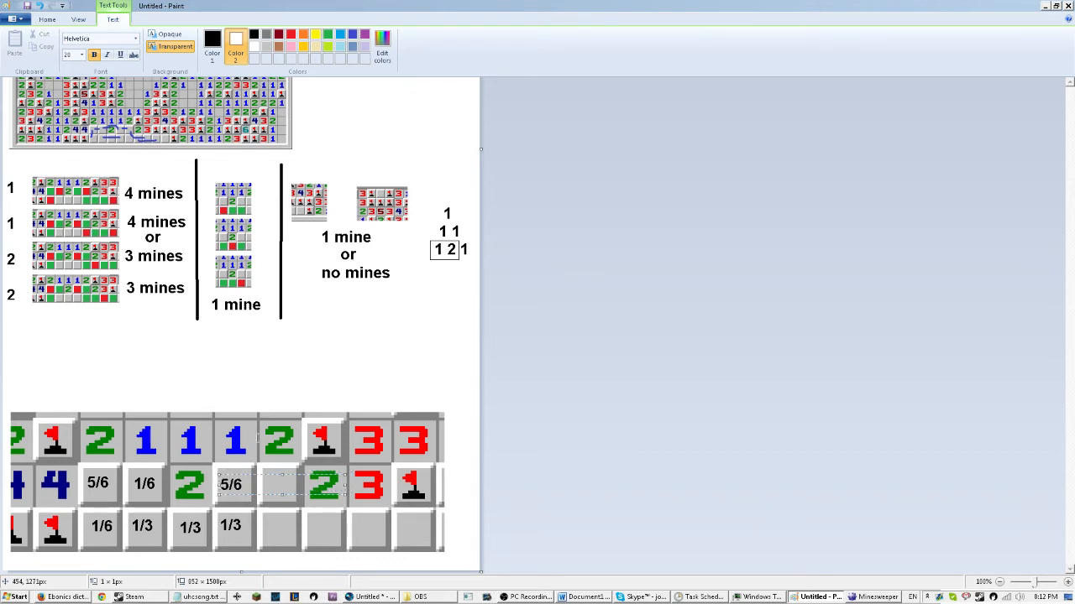
text(1/6)
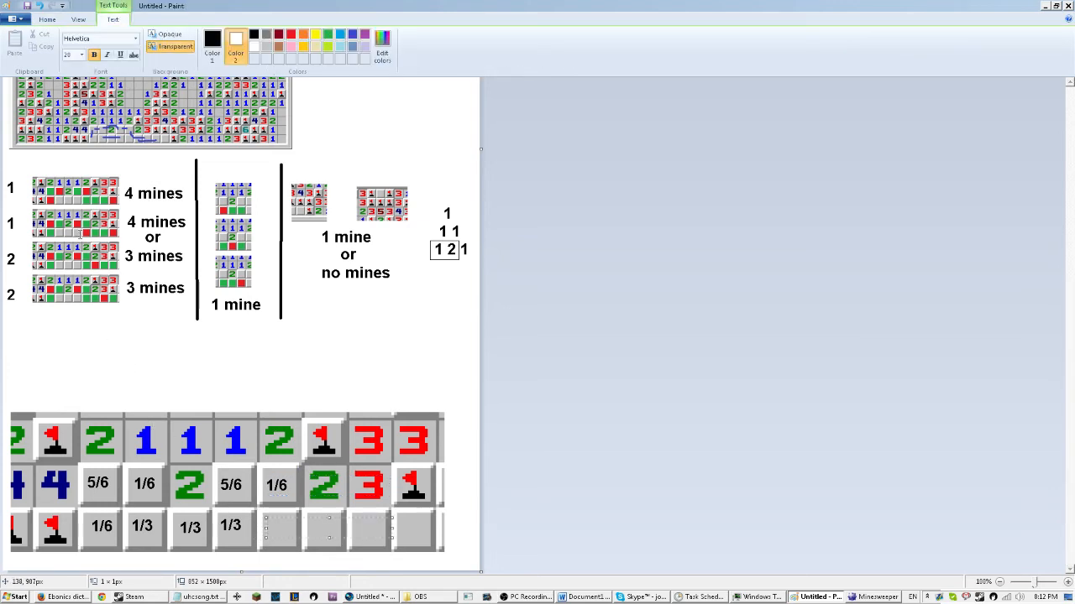
text(1/6)
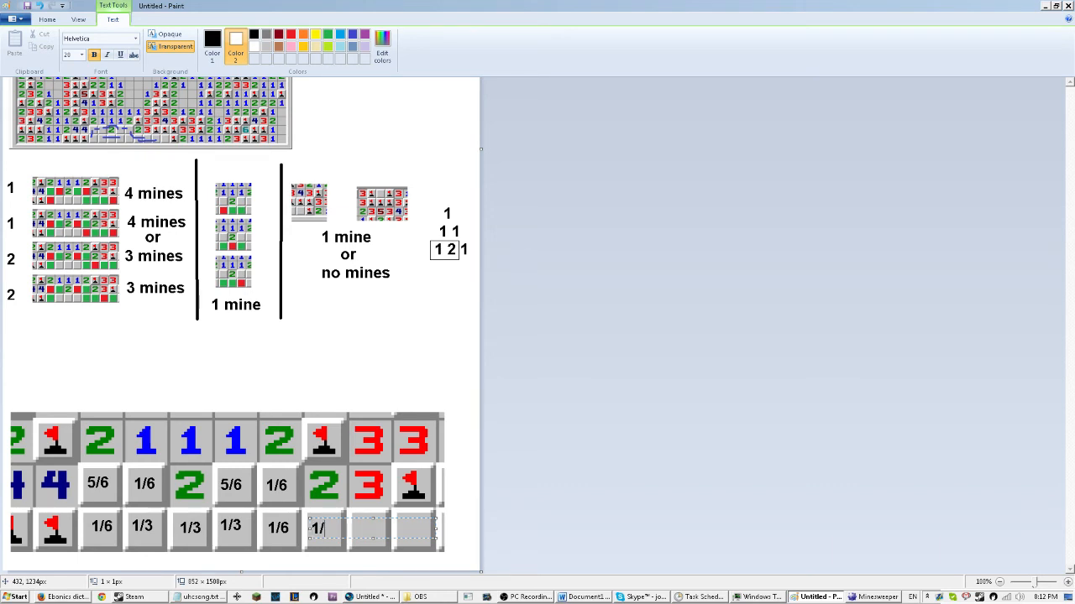
text(3)
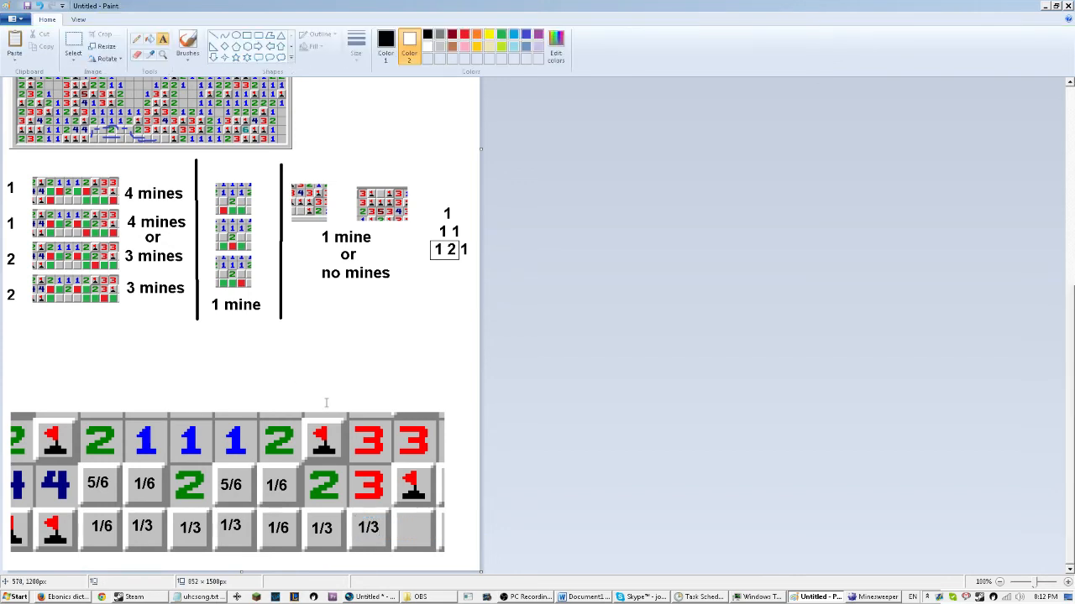
- Write 1/3 in the last bottom-row square and above both one-mine-or-none diagrams
click(411, 529)
text(1/3)
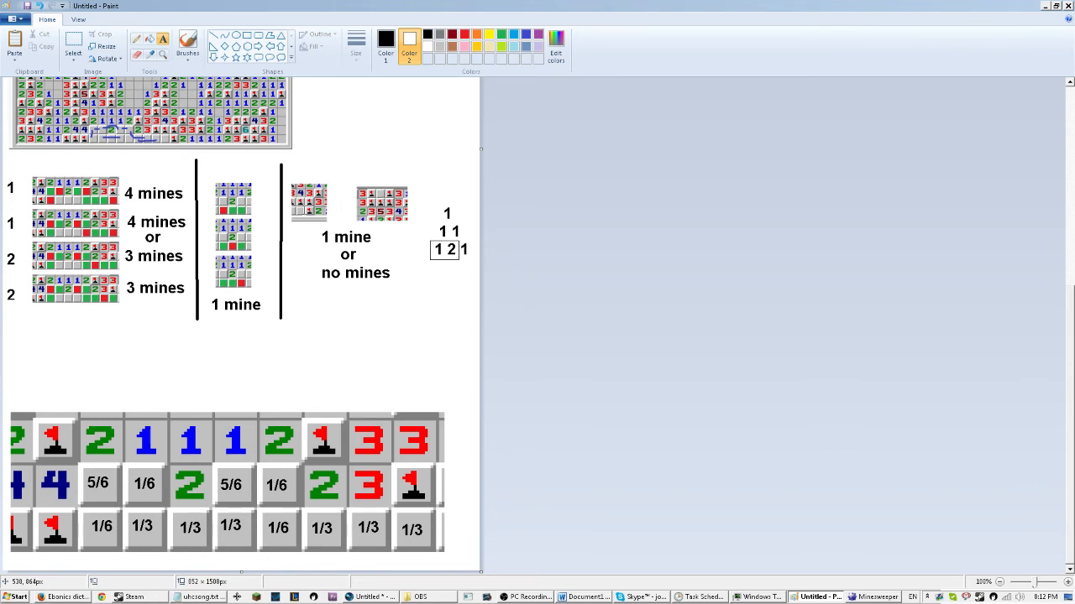
mouse_move(300, 169)
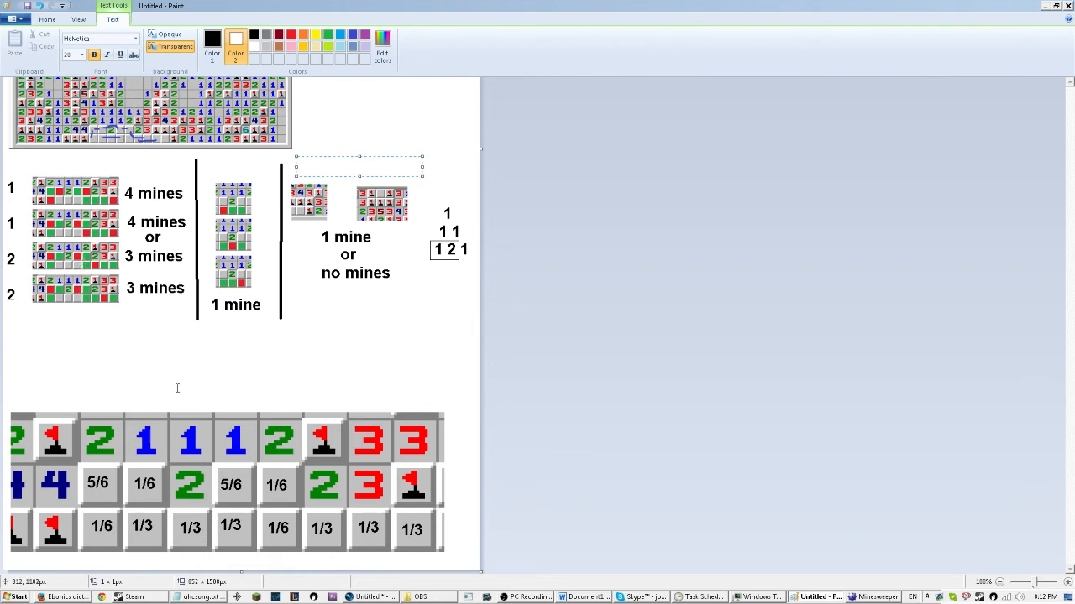
text(1/3)
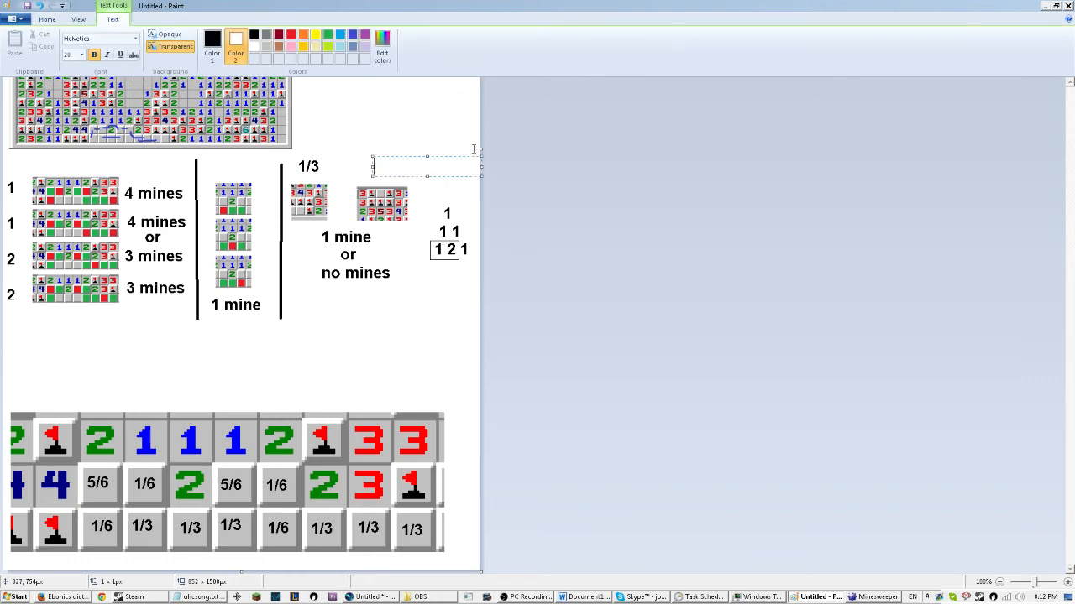
text(1/3)
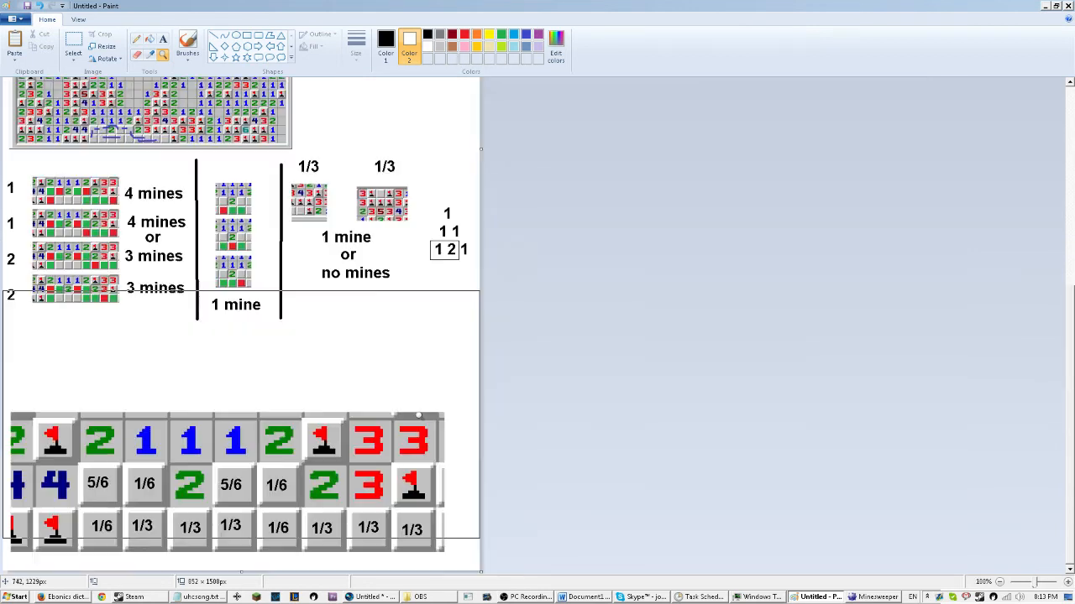
click(73, 46)
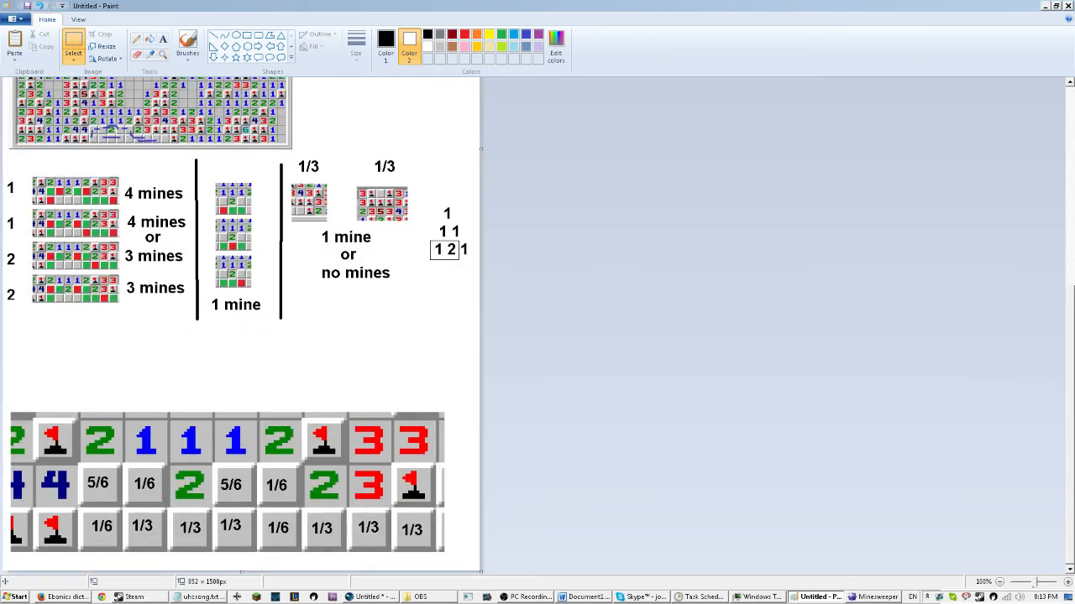
click(873, 597)
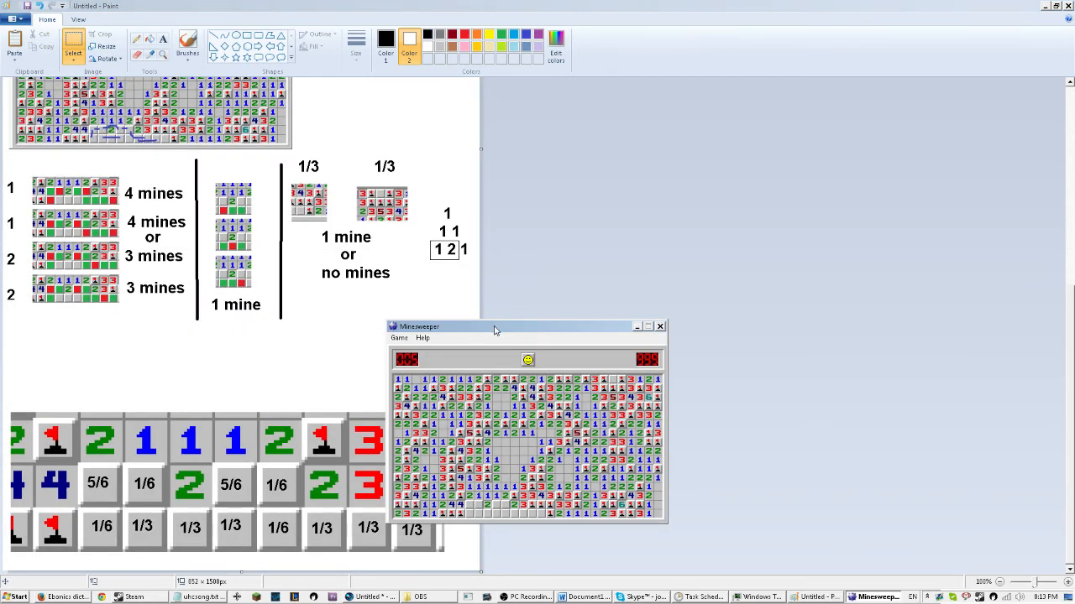
drag(496, 326, 642, 309)
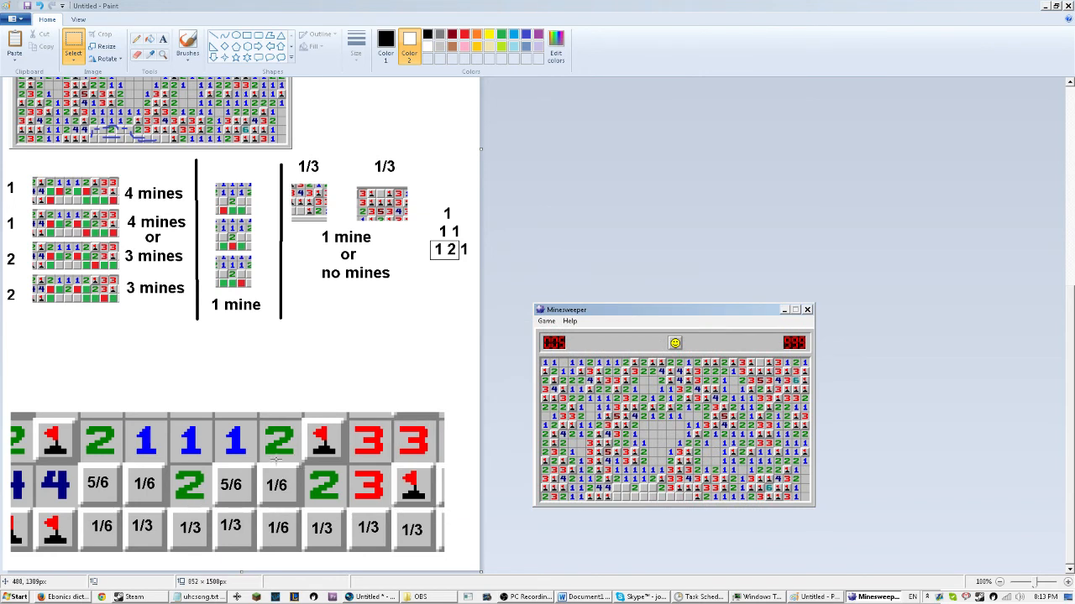
mouse_move(515, 376)
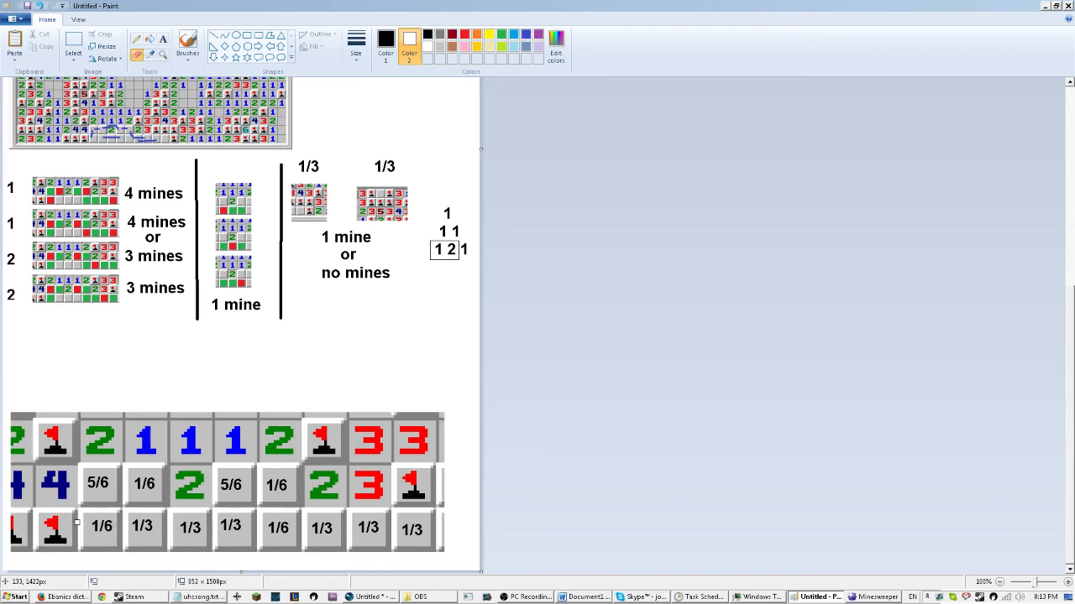
mouse_move(76, 521)
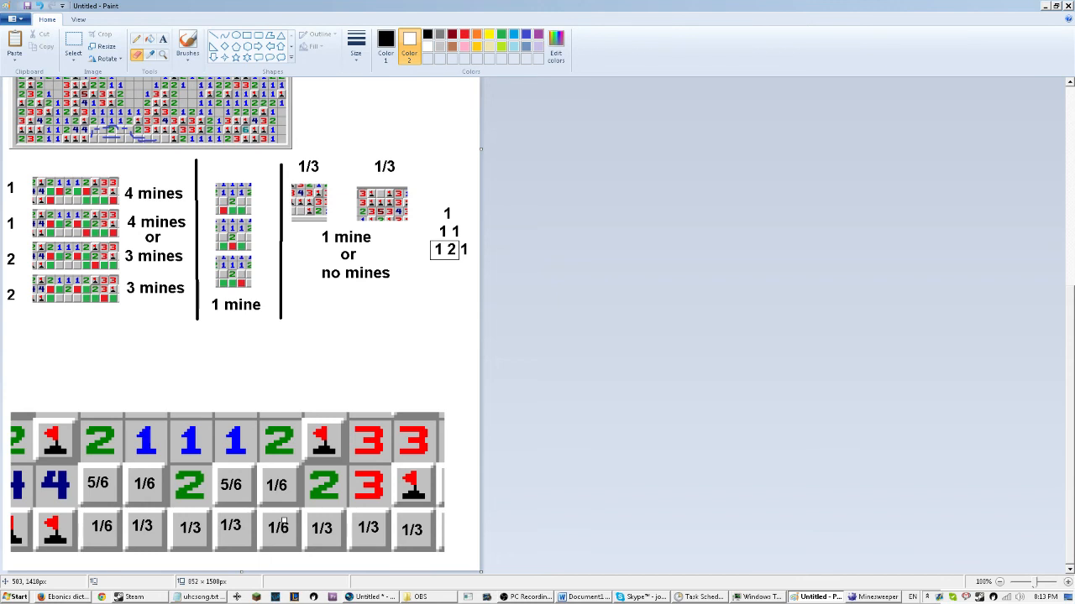
click(875, 597)
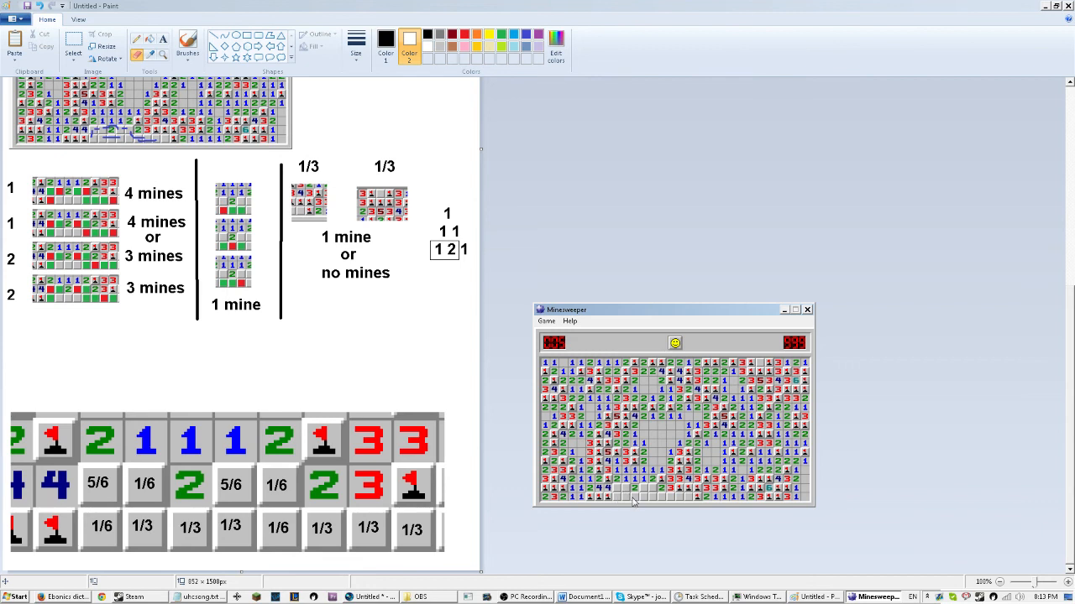
mouse_move(651, 491)
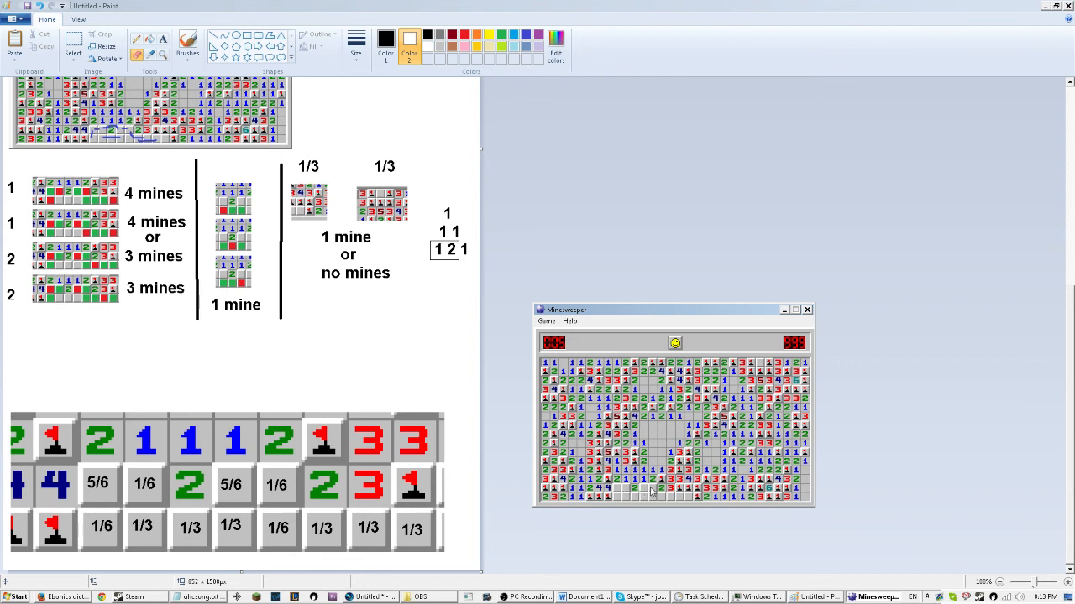
mouse_move(619, 498)
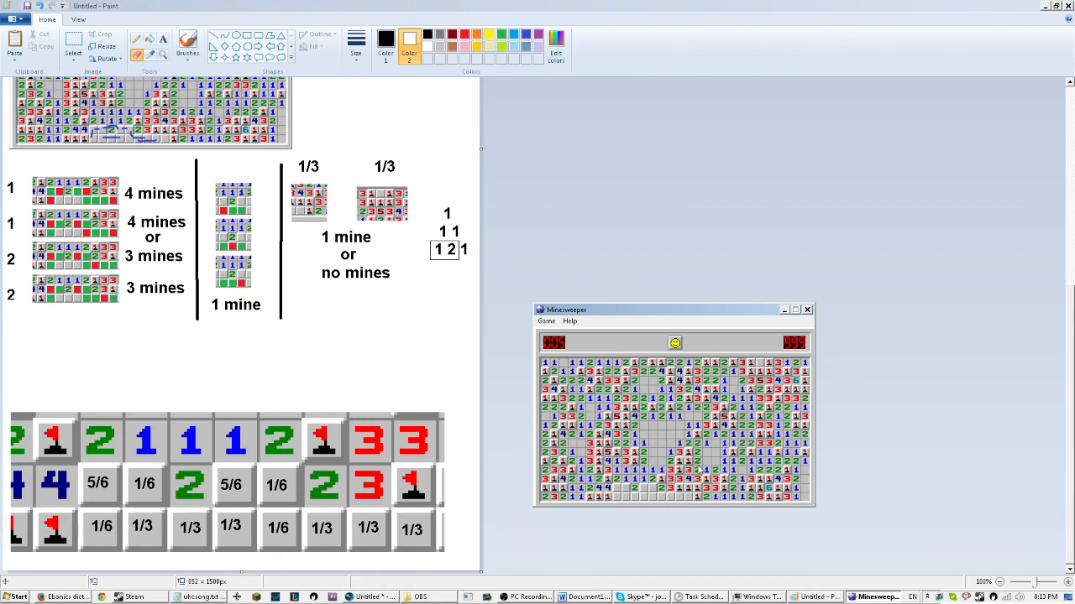
mouse_move(654, 491)
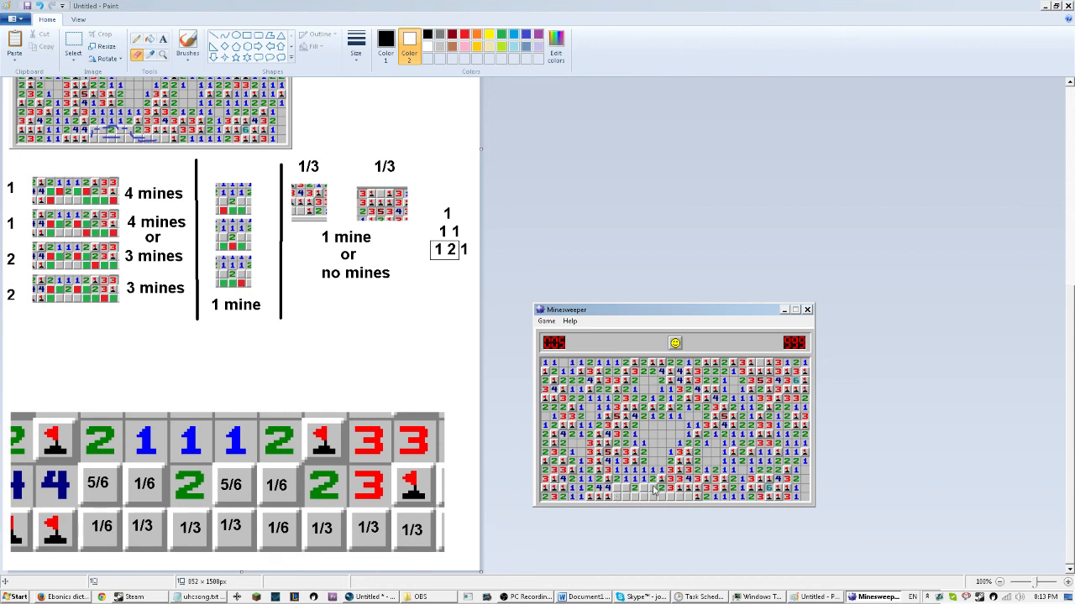
mouse_move(654, 504)
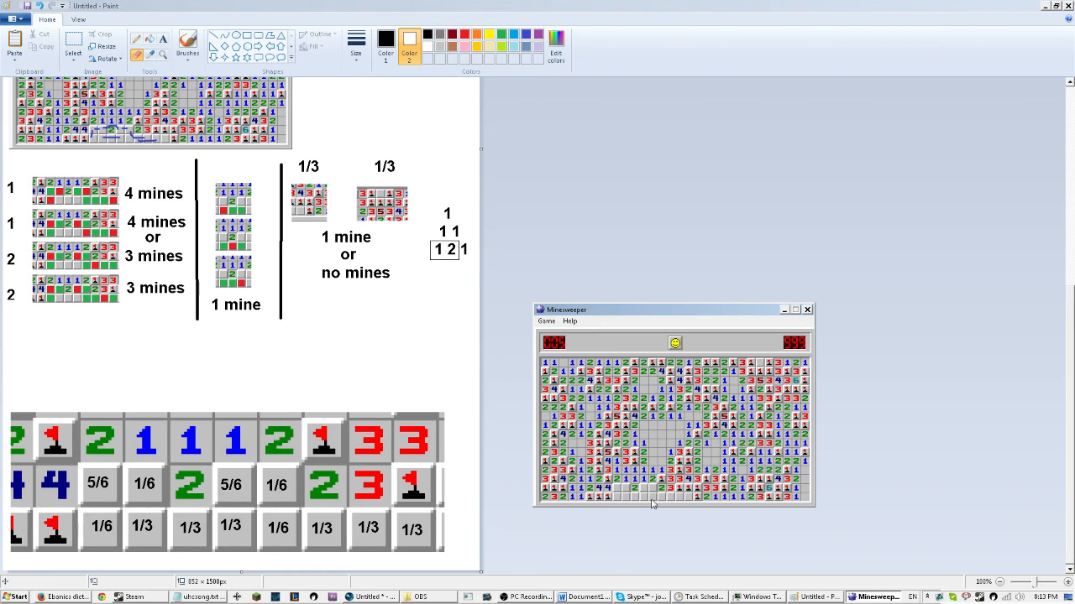
mouse_move(654, 497)
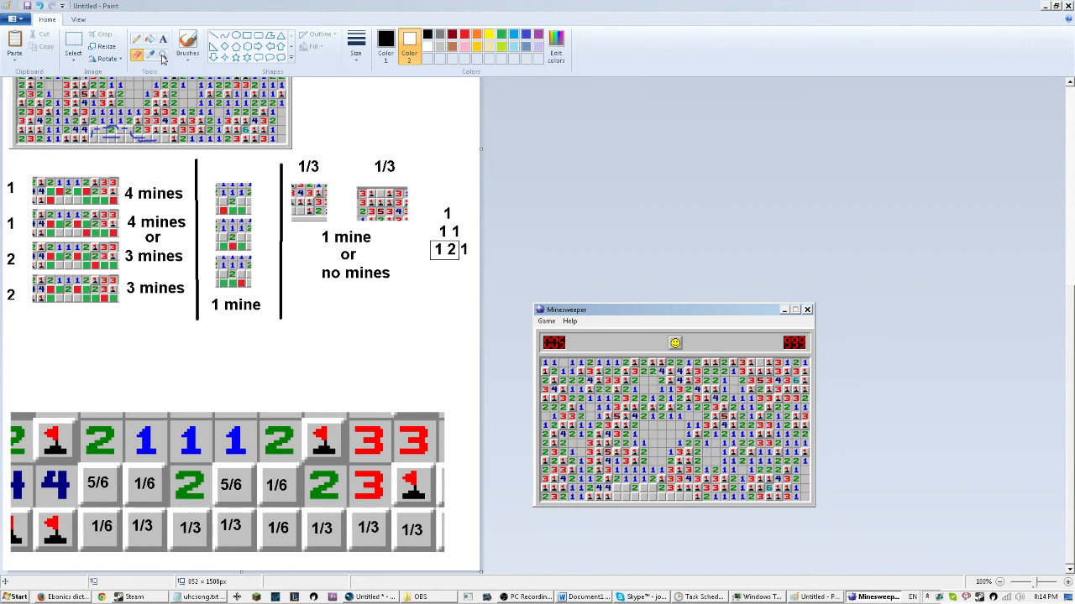
mouse_move(277, 483)
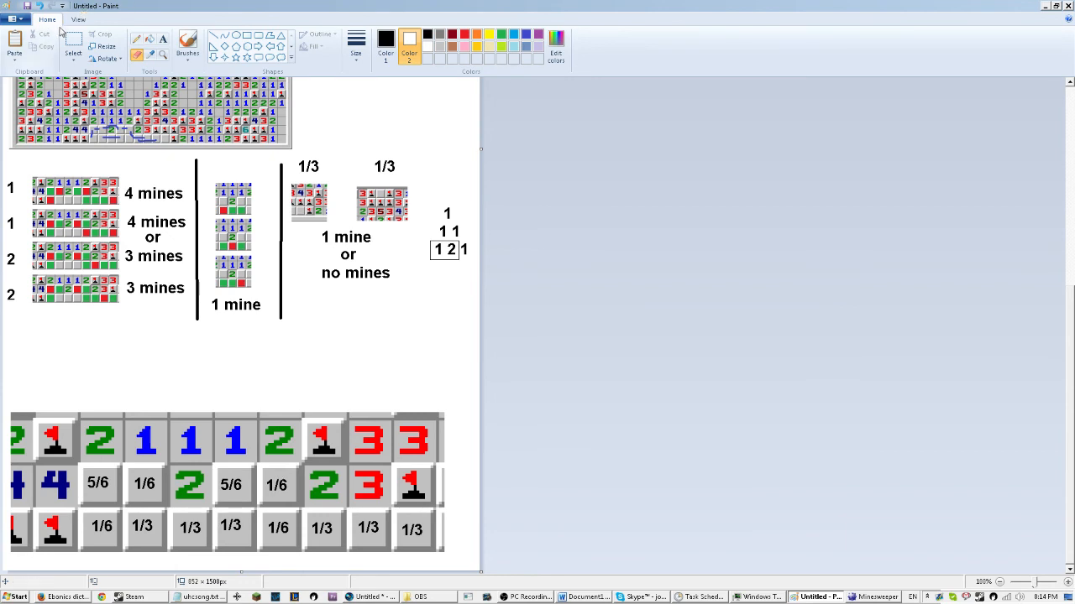
mouse_move(302, 470)
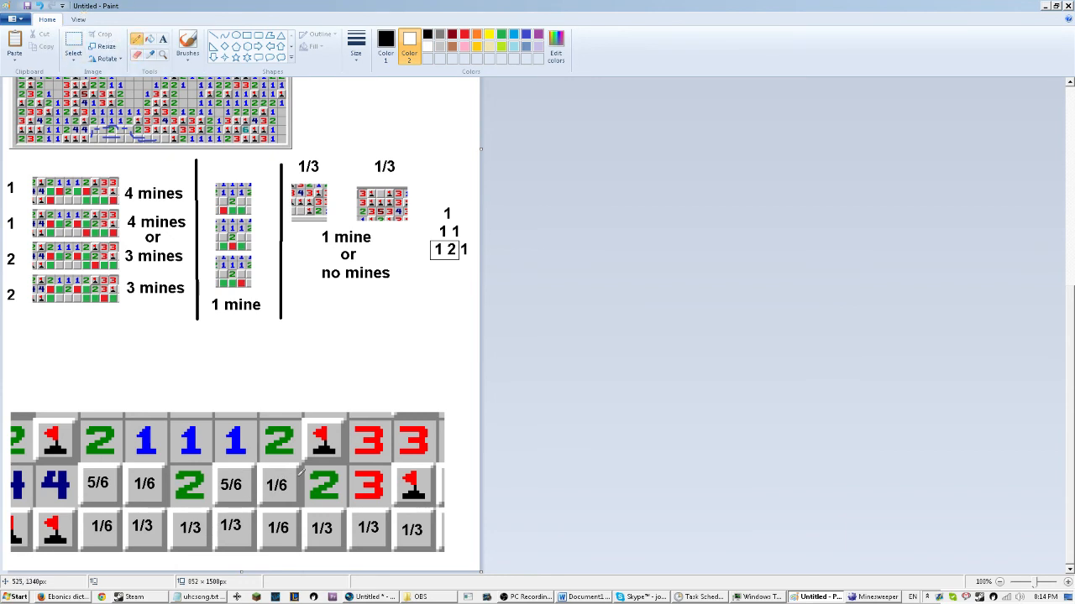
mouse_move(281, 483)
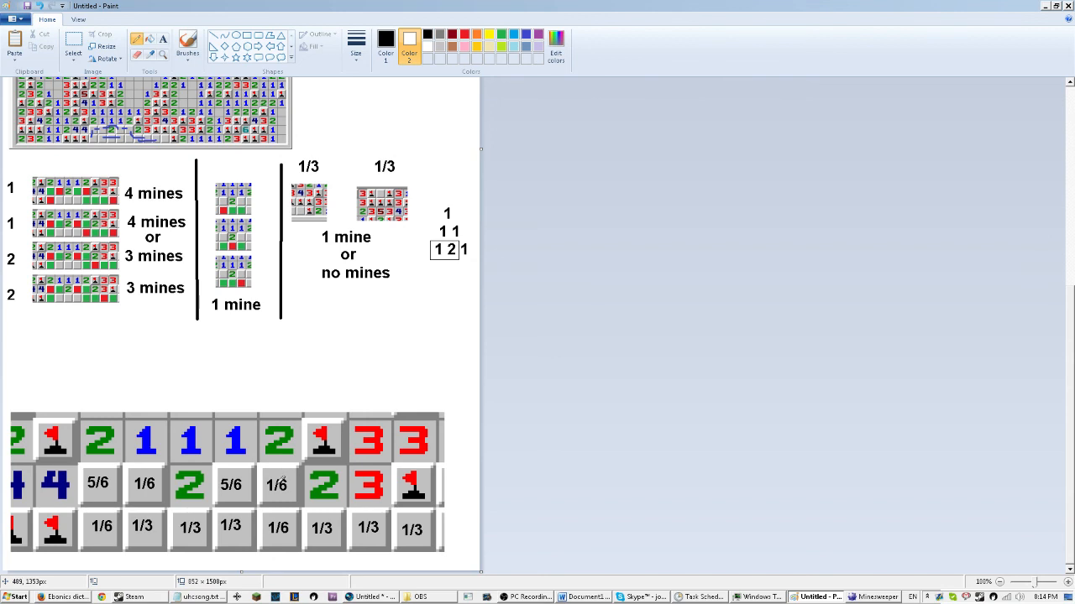
mouse_move(276, 480)
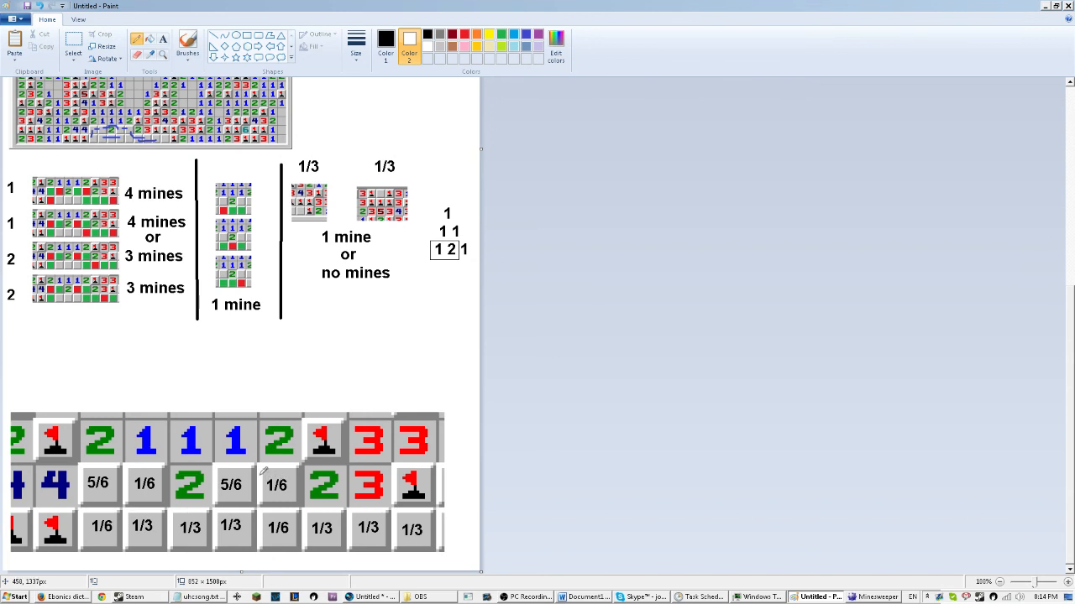
mouse_move(256, 520)
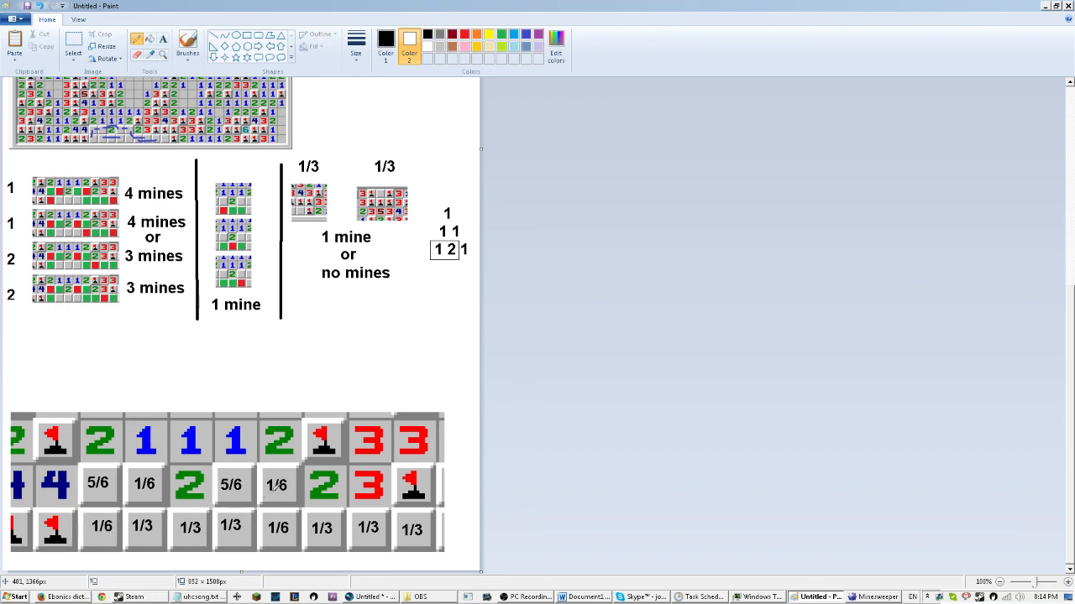
mouse_move(285, 485)
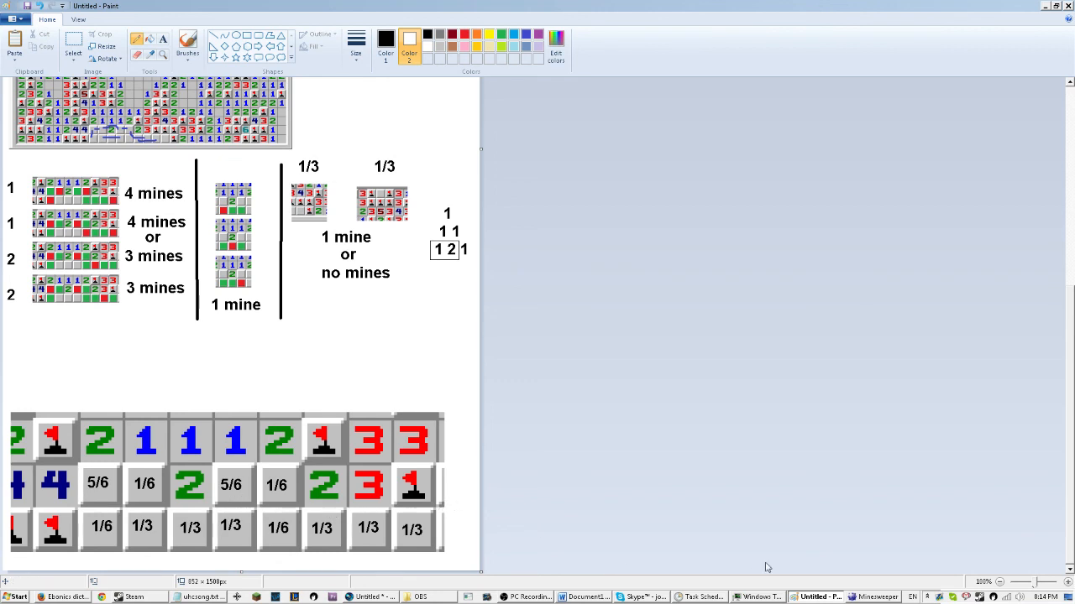
- Restore the unfinished Minesweeper game window from the taskbar over Paint
click(873, 597)
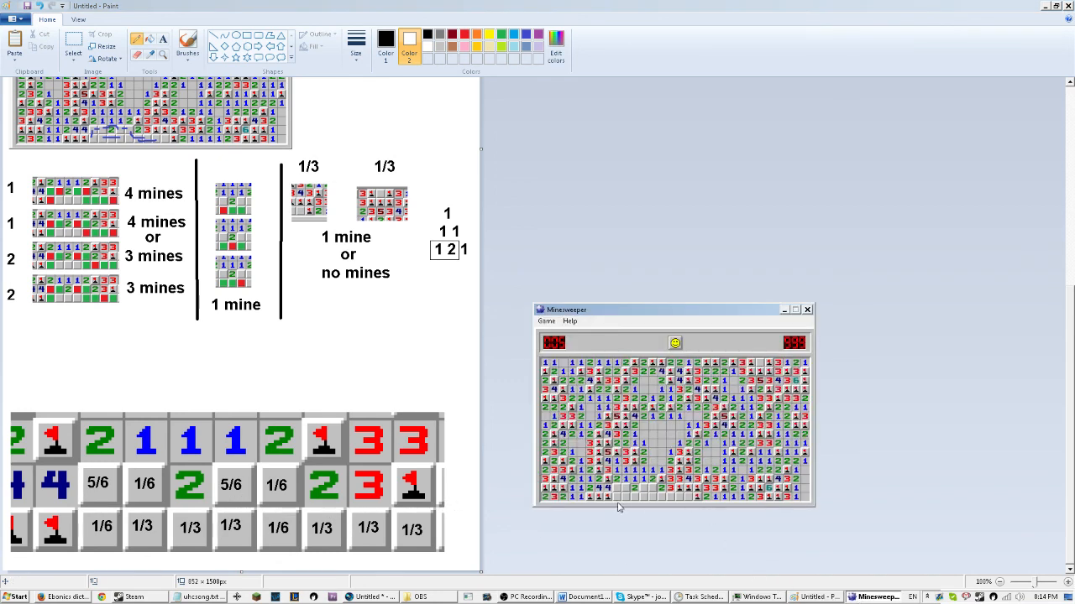